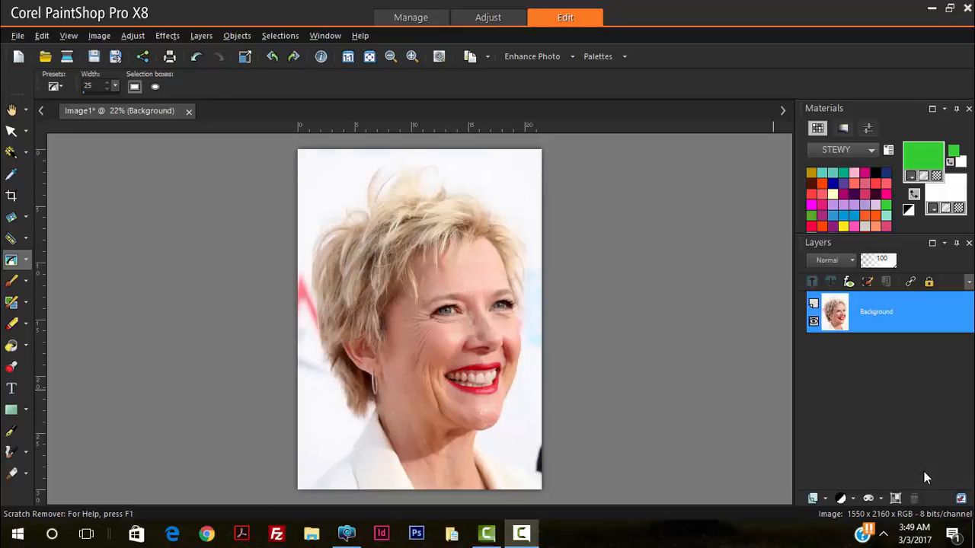
pyautogui.moveTo(545, 367)
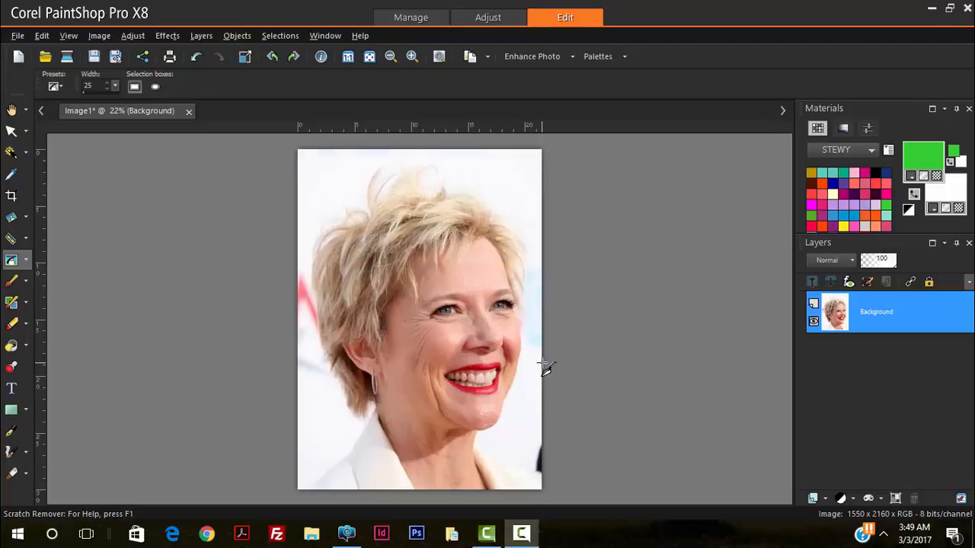
pyautogui.moveTo(566, 381)
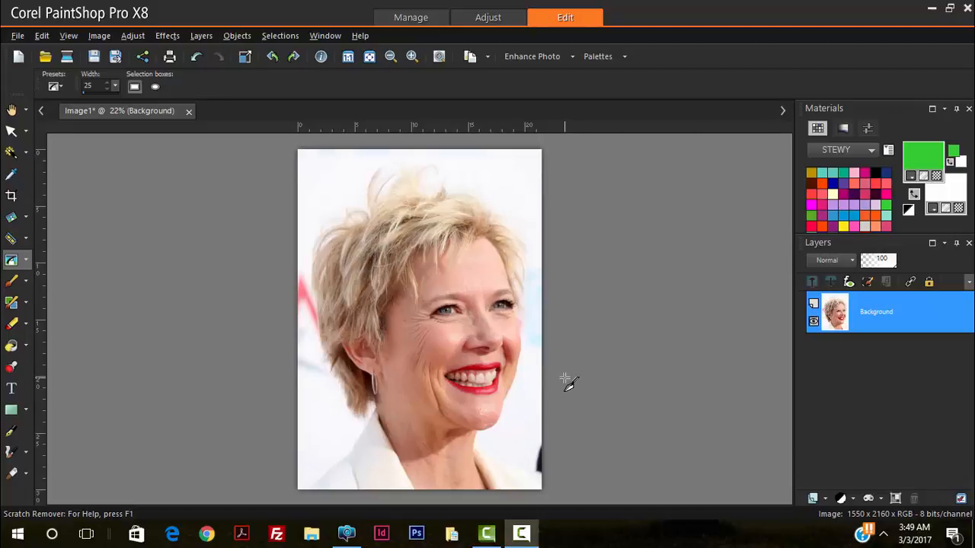
pyautogui.moveTo(753, 363)
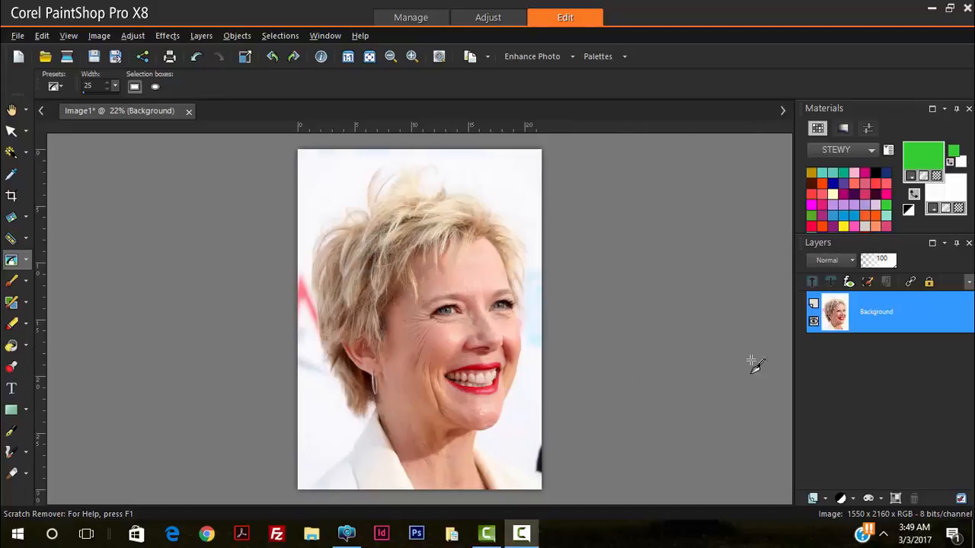
# - Inspect the eye wrinkles up close, then duplicate the Background layer for retouching
pyautogui.click(411, 55)
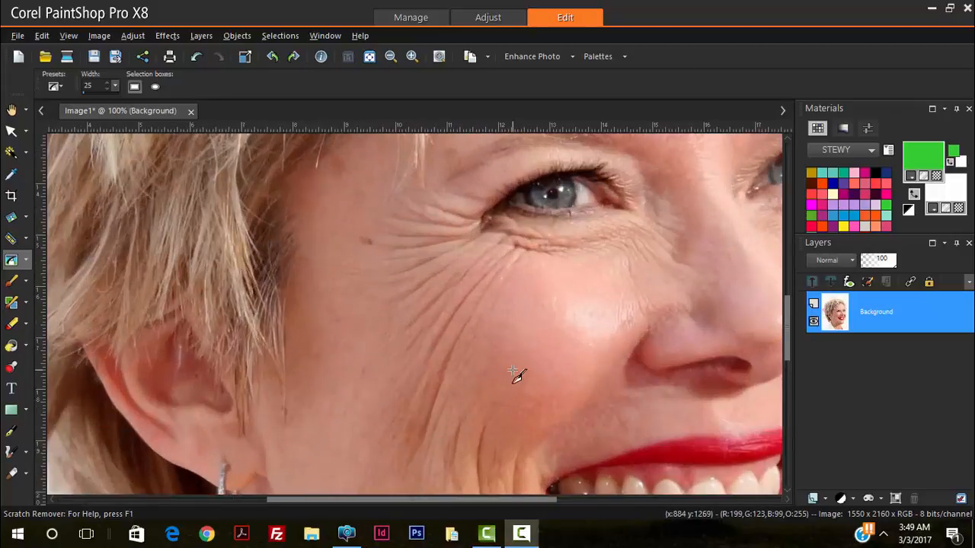
pyautogui.click(389, 55)
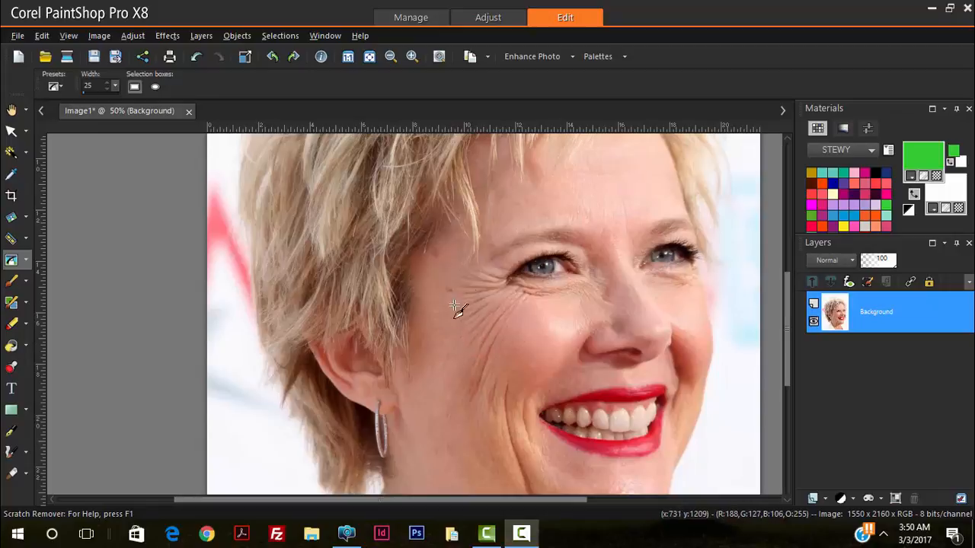
pyautogui.moveTo(510, 358)
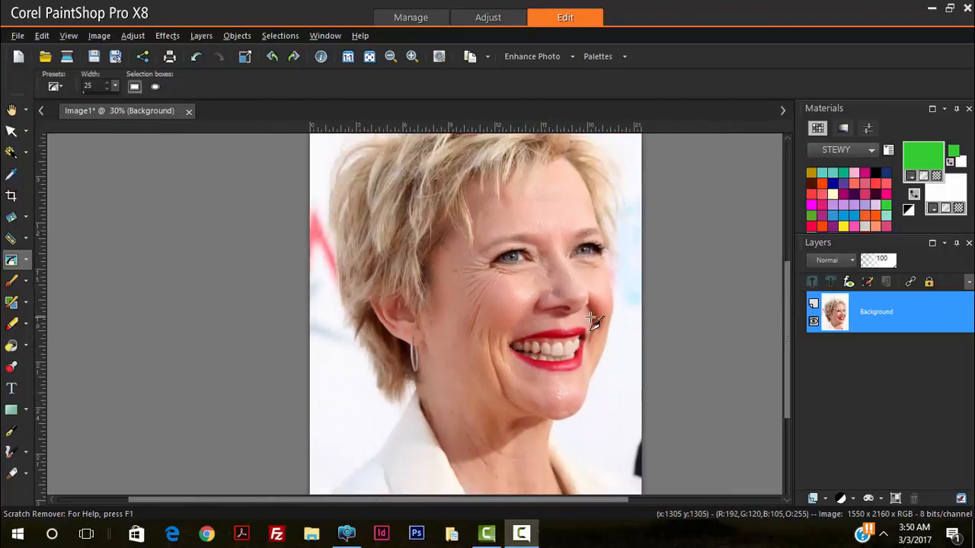
pyautogui.rightClick(875, 311)
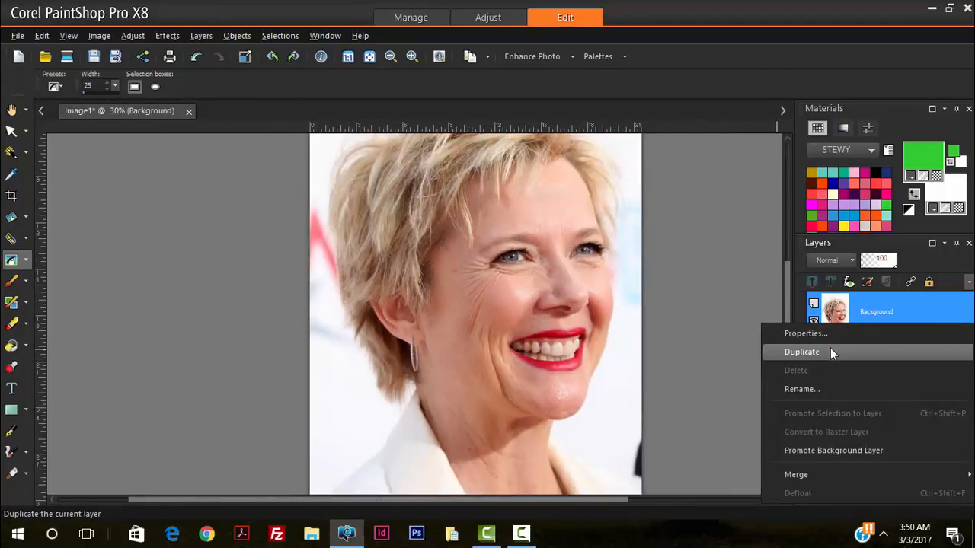
pyautogui.click(801, 351)
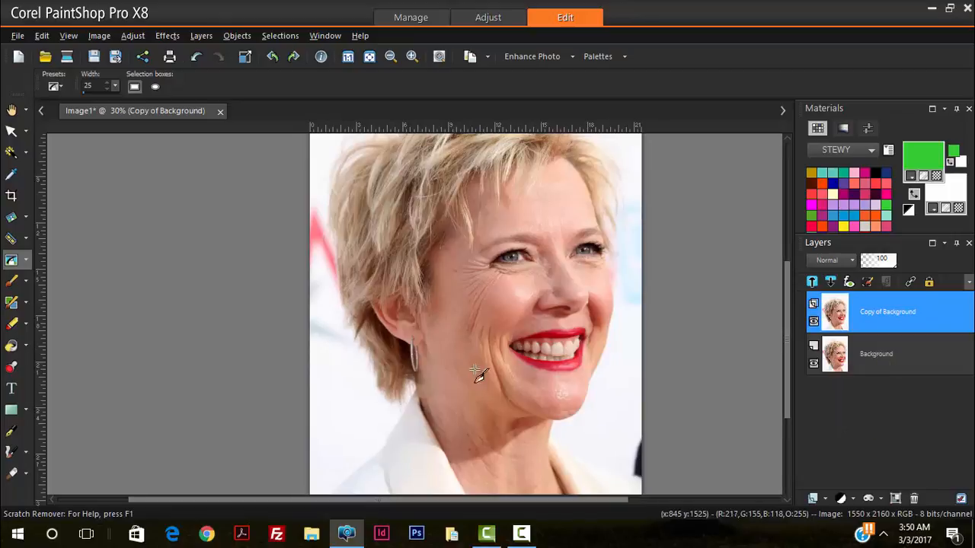
pyautogui.moveTo(12, 260)
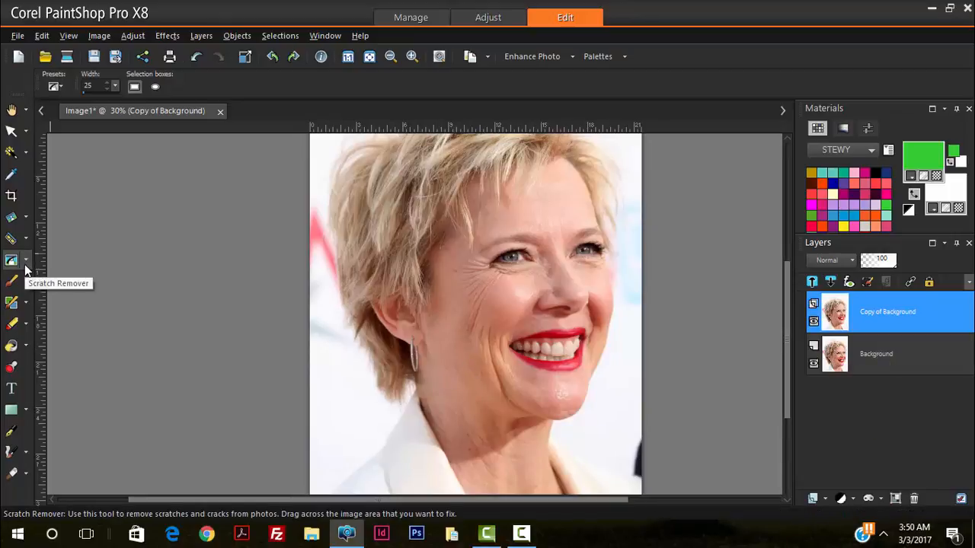
pyautogui.click(13, 260)
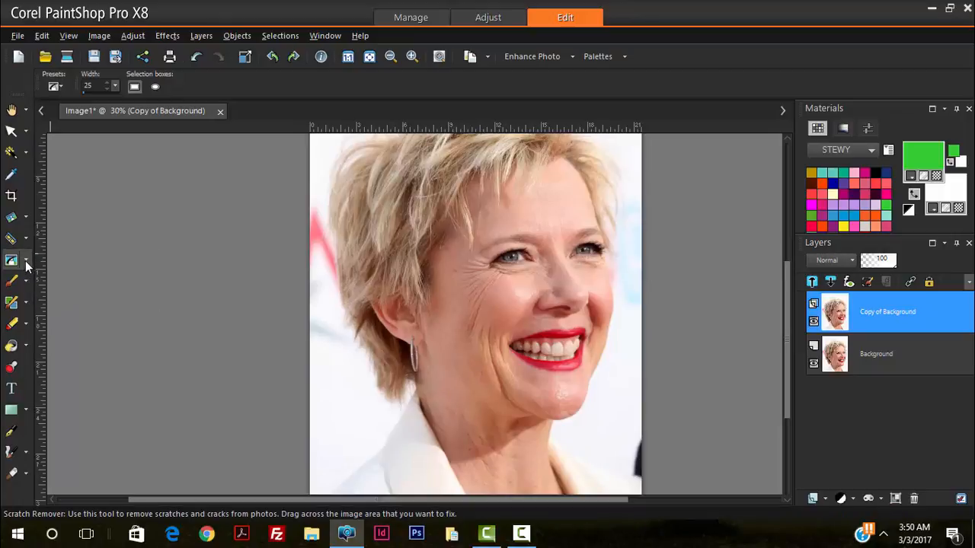
pyautogui.click(12, 260)
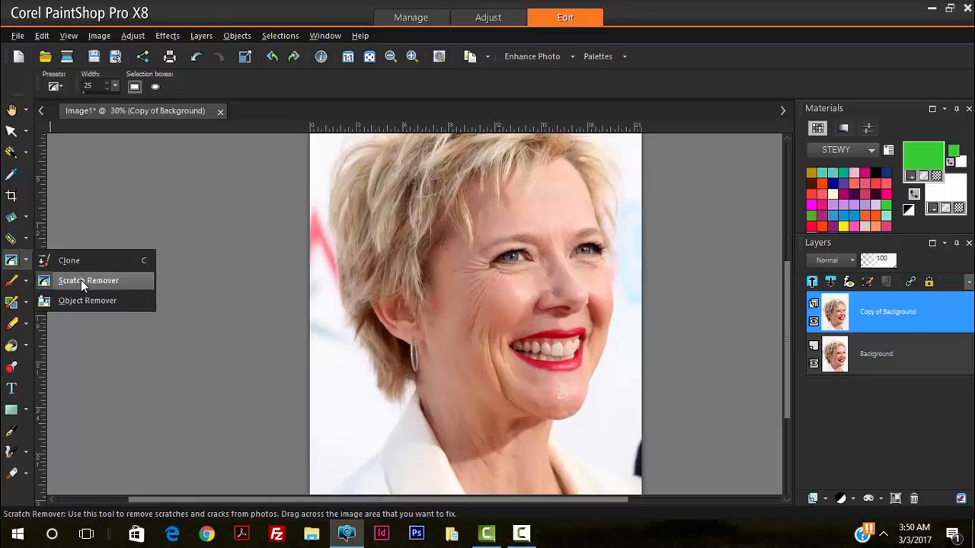
pyautogui.moveTo(69, 260)
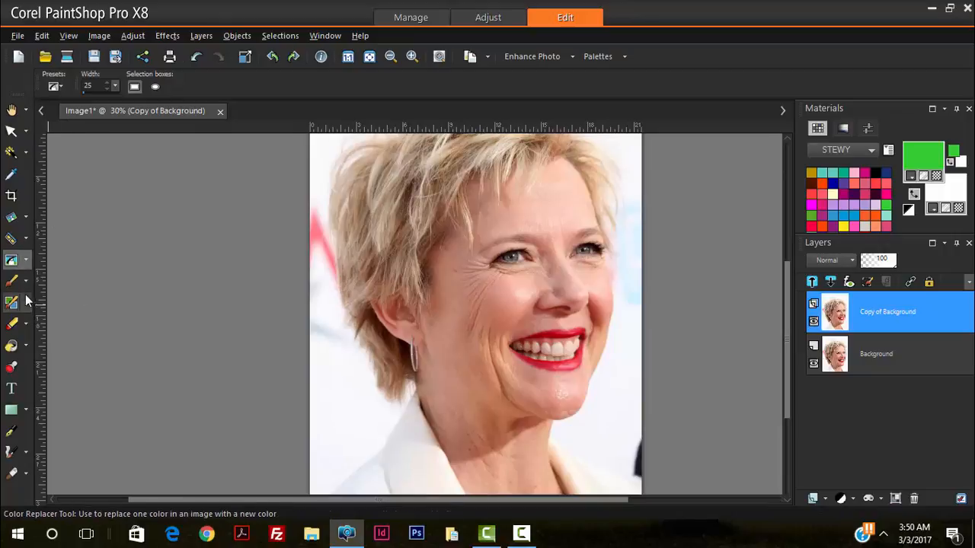
pyautogui.moveTo(12, 282)
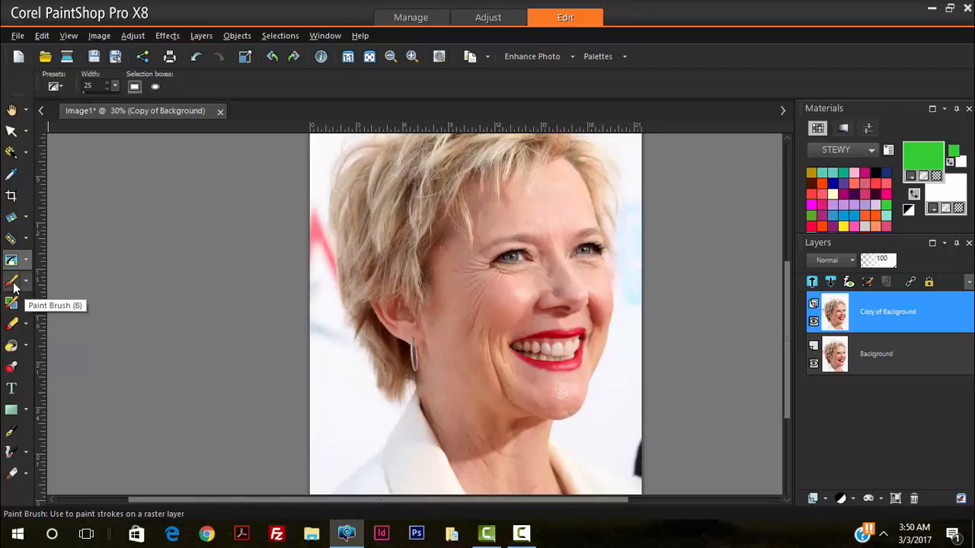
pyautogui.click(27, 259)
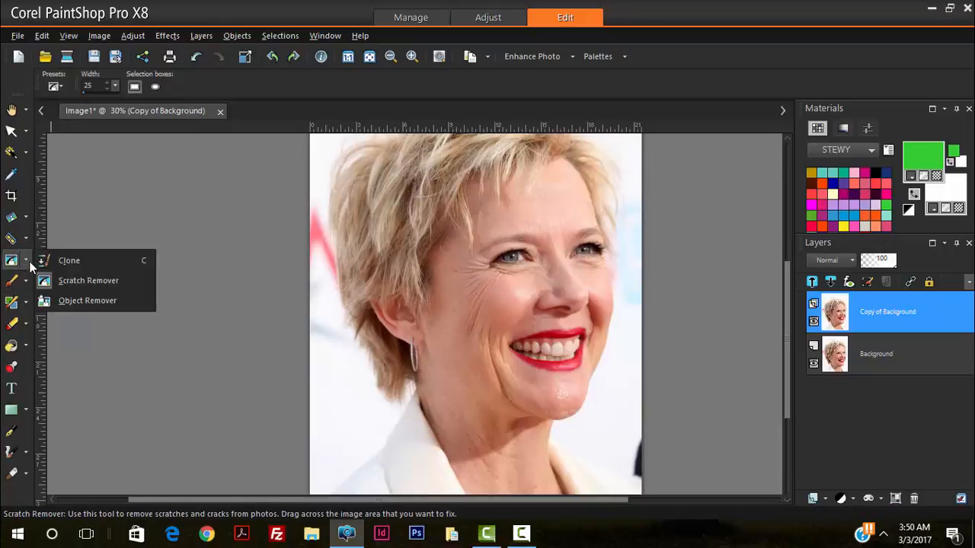
pyautogui.moveTo(69, 281)
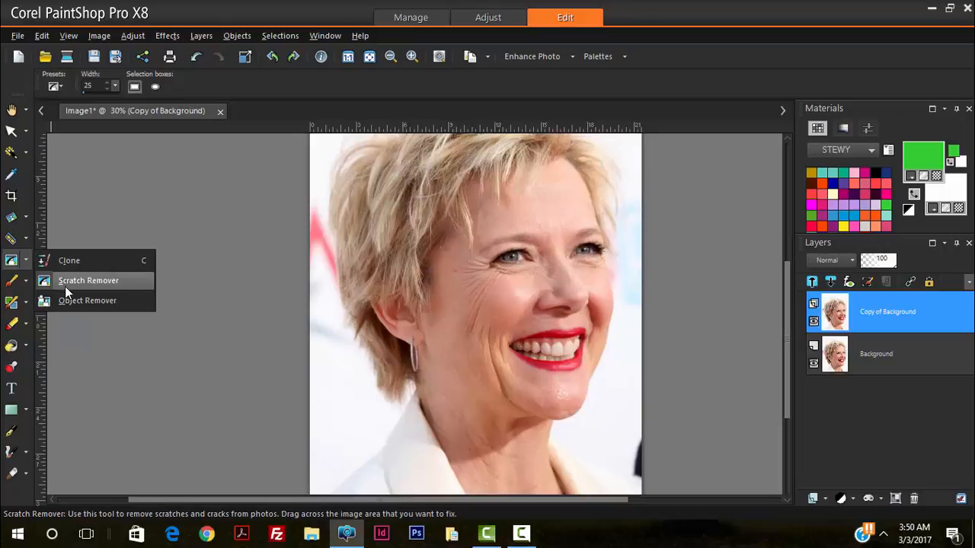
pyautogui.moveTo(73, 289)
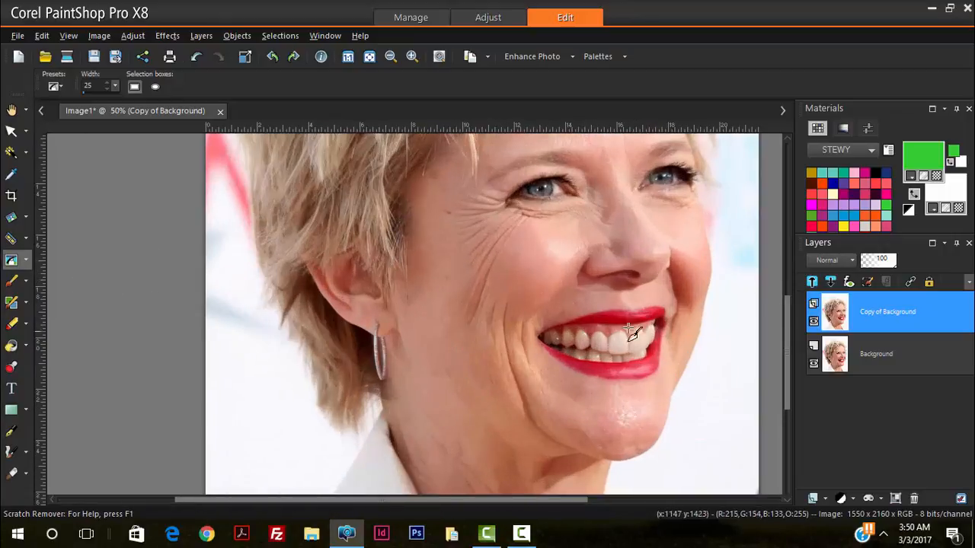
# - Smooth the cheek crease lines near the ear and mouth with the Scratch Remover on the copy layer
pyautogui.click(411, 56)
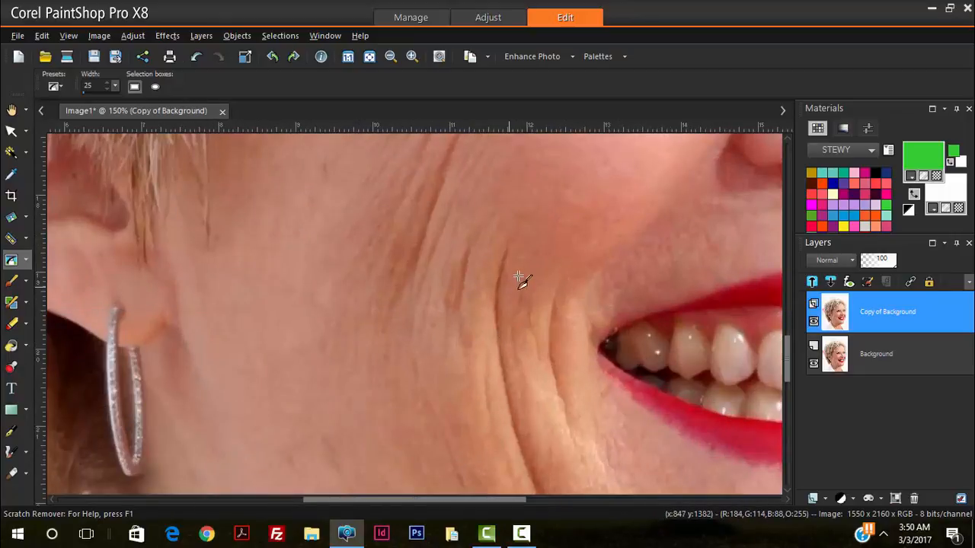
pyautogui.moveTo(519, 280)
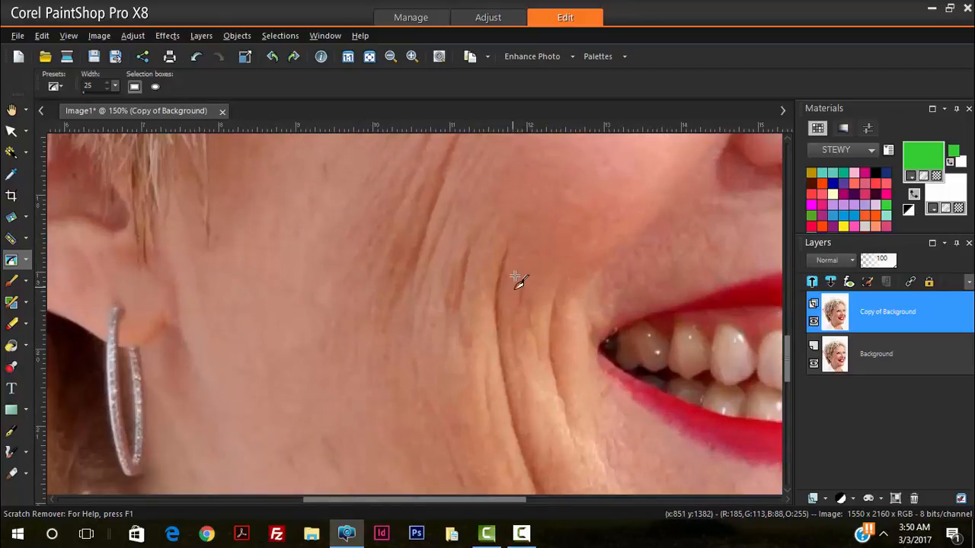
pyautogui.click(411, 55)
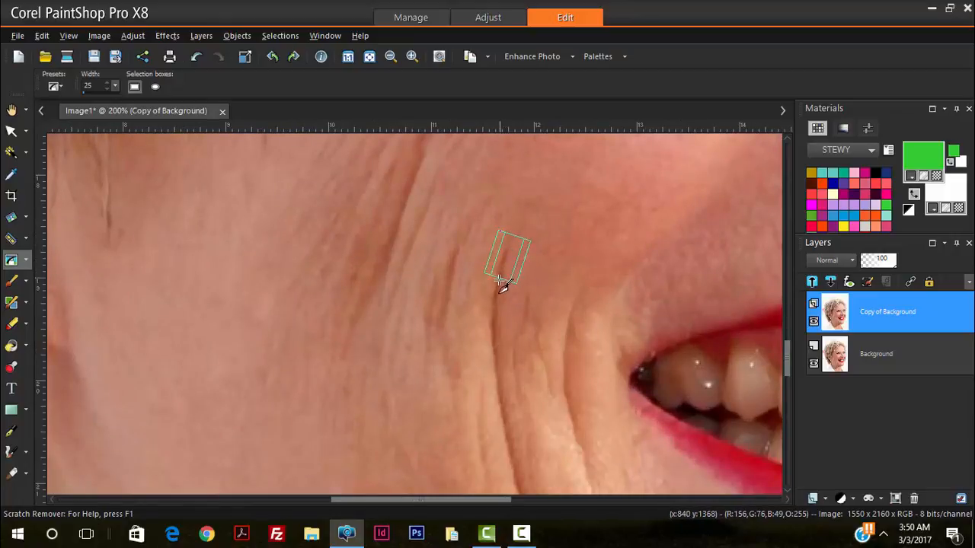
pyautogui.moveTo(505, 274); pyautogui.dragTo(495, 332)
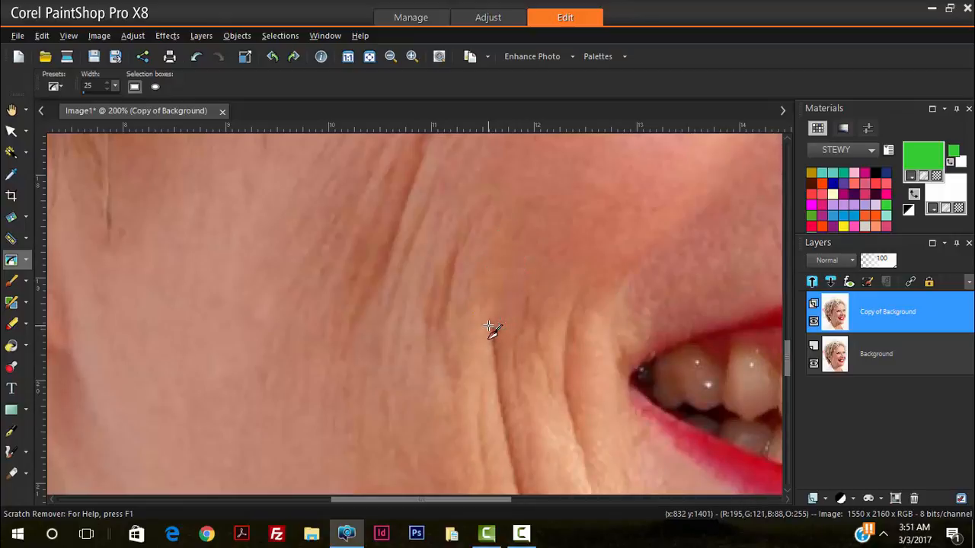
pyautogui.click(411, 55)
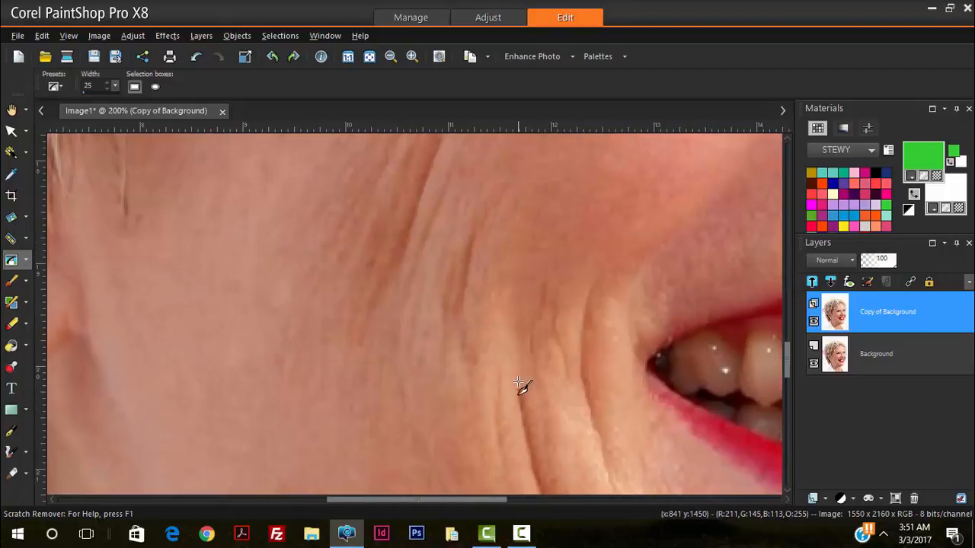
pyautogui.click(390, 55)
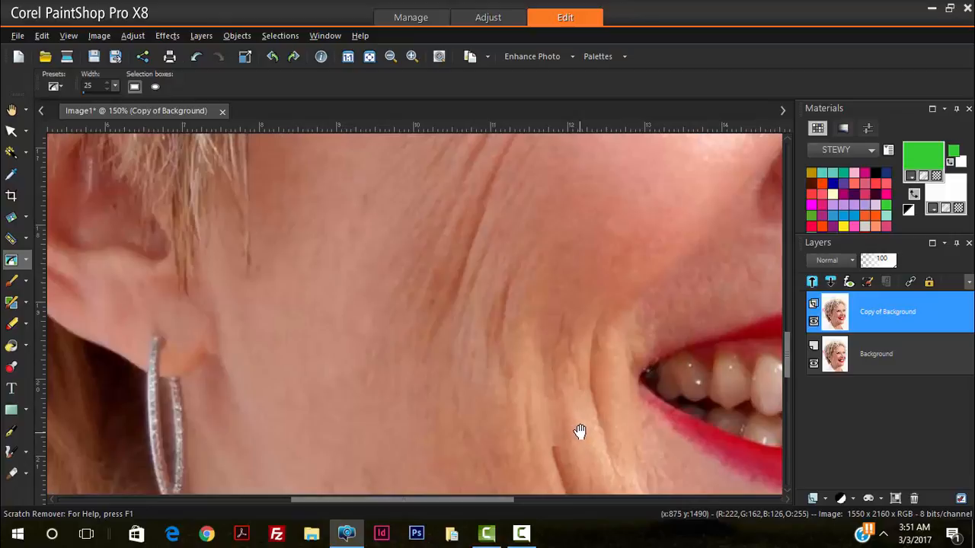
pyautogui.moveTo(579, 430); pyautogui.dragTo(570, 383)
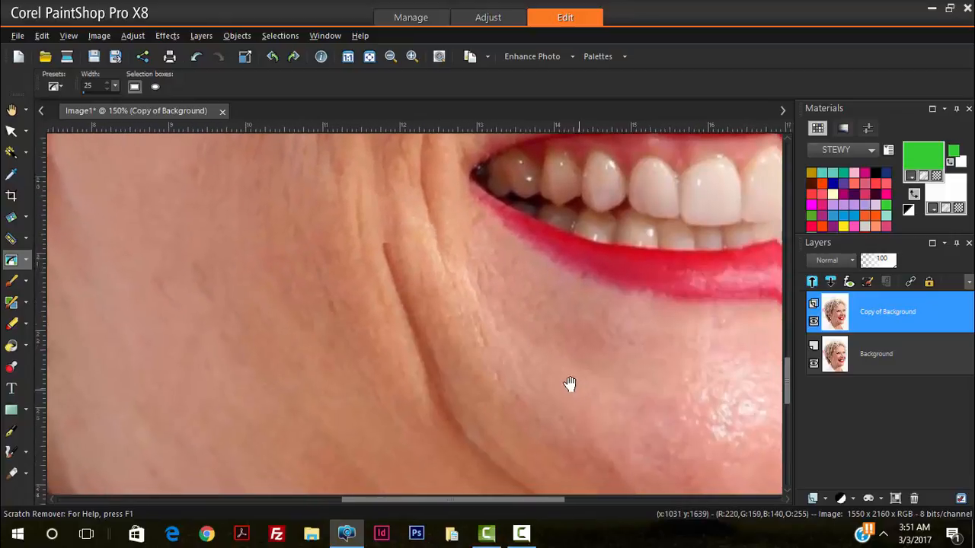
pyautogui.moveTo(297, 201); pyautogui.dragTo(308, 271)
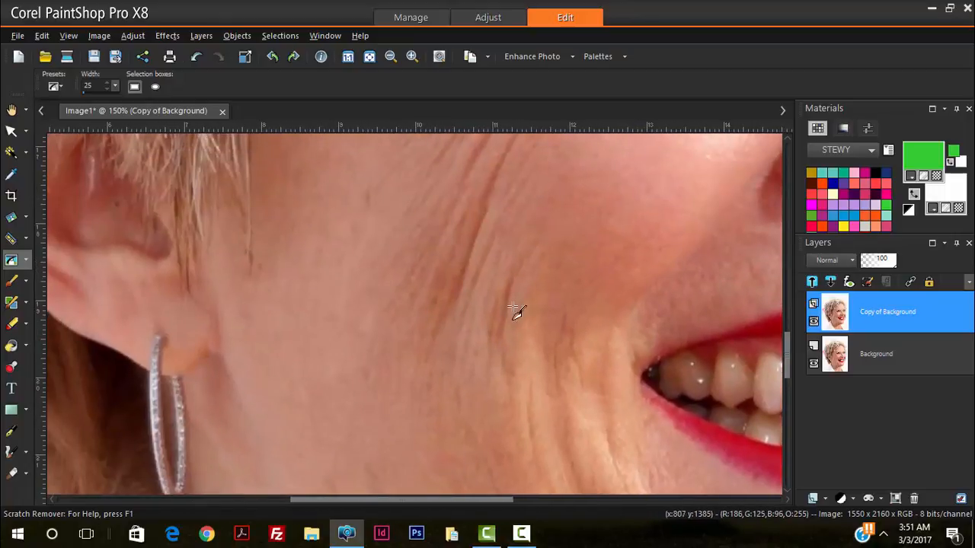
pyautogui.moveTo(512, 308); pyautogui.dragTo(501, 362)
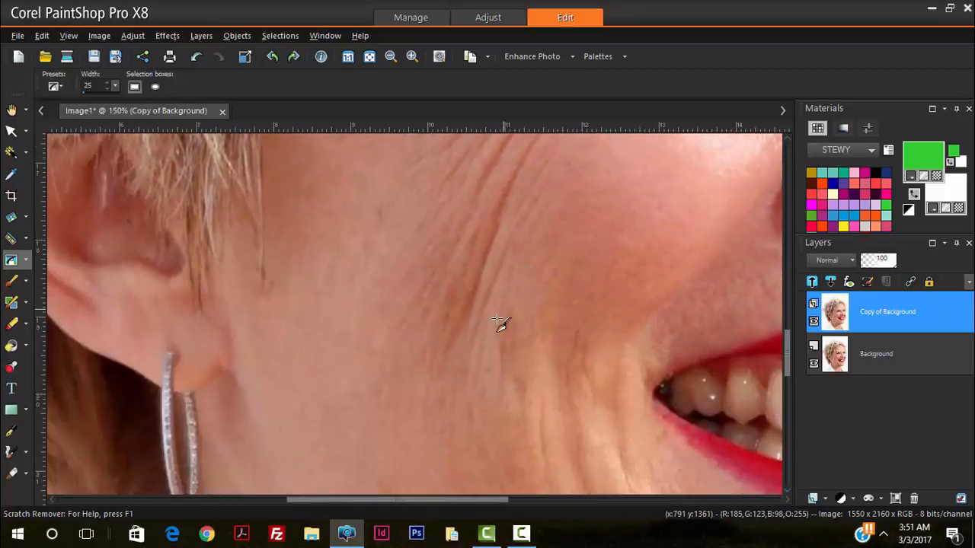
pyautogui.moveTo(475, 286)
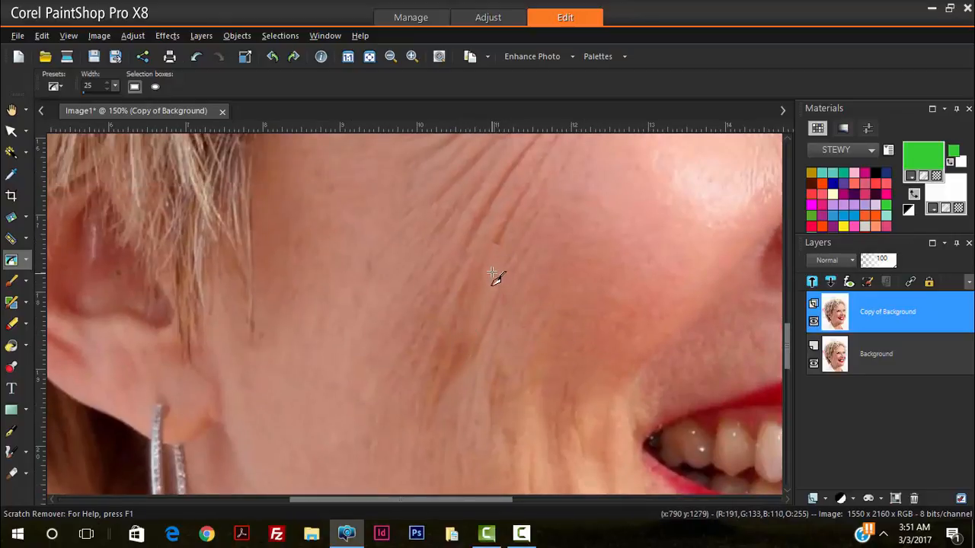
pyautogui.moveTo(515, 216)
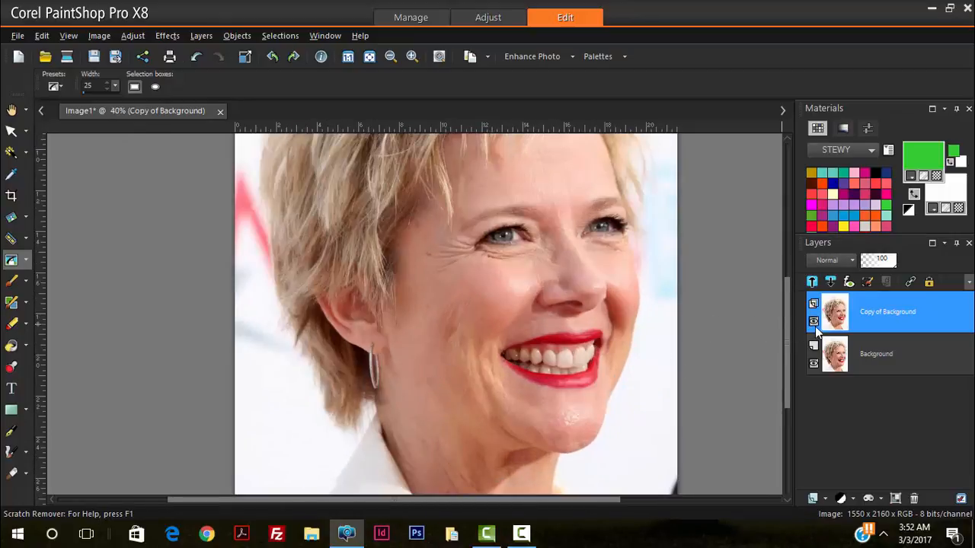
pyautogui.moveTo(813, 321)
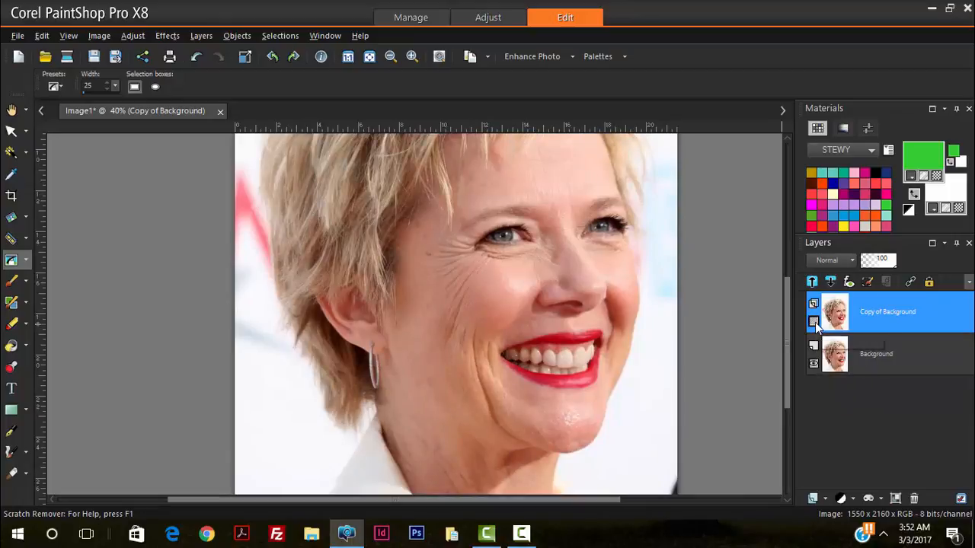
pyautogui.moveTo(814, 320)
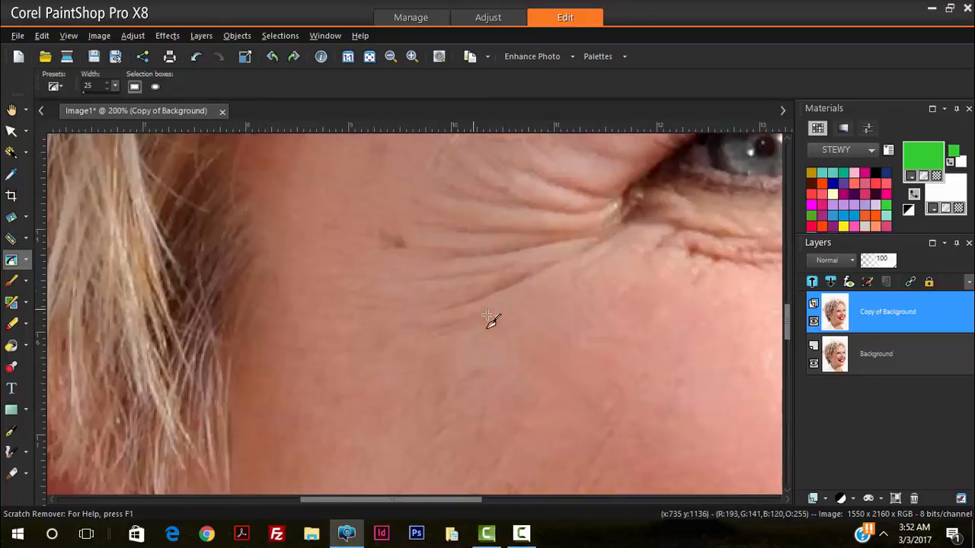
# - Erase the crow's feet lines beside the eye, the temple crease and a cheek crease near the smile
pyautogui.moveTo(417, 323); pyautogui.dragTo(472, 293)
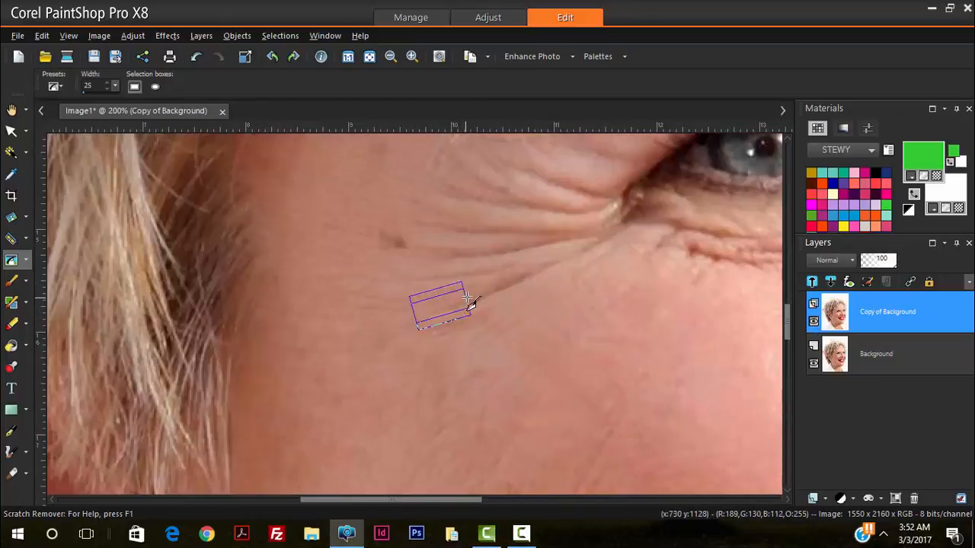
pyautogui.moveTo(442, 304); pyautogui.dragTo(510, 293)
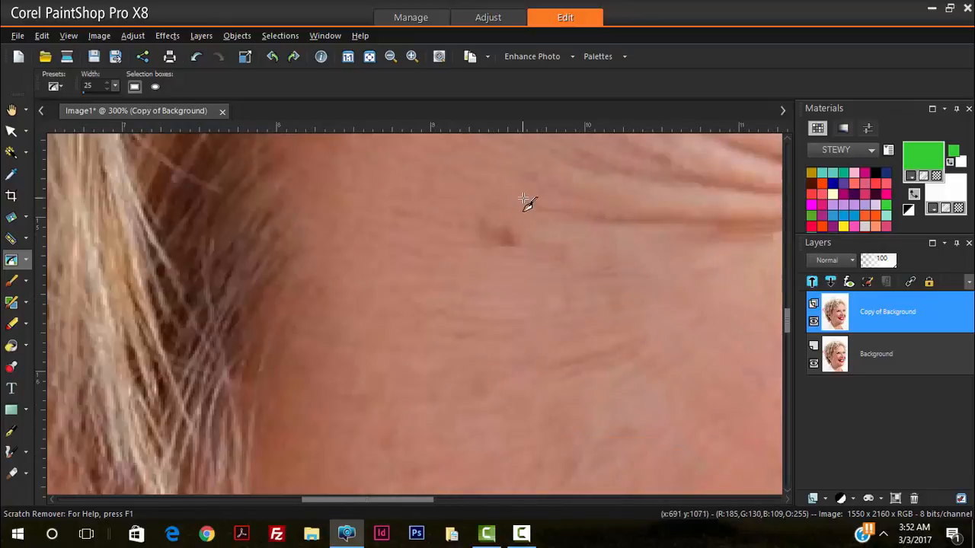
pyautogui.click(389, 55)
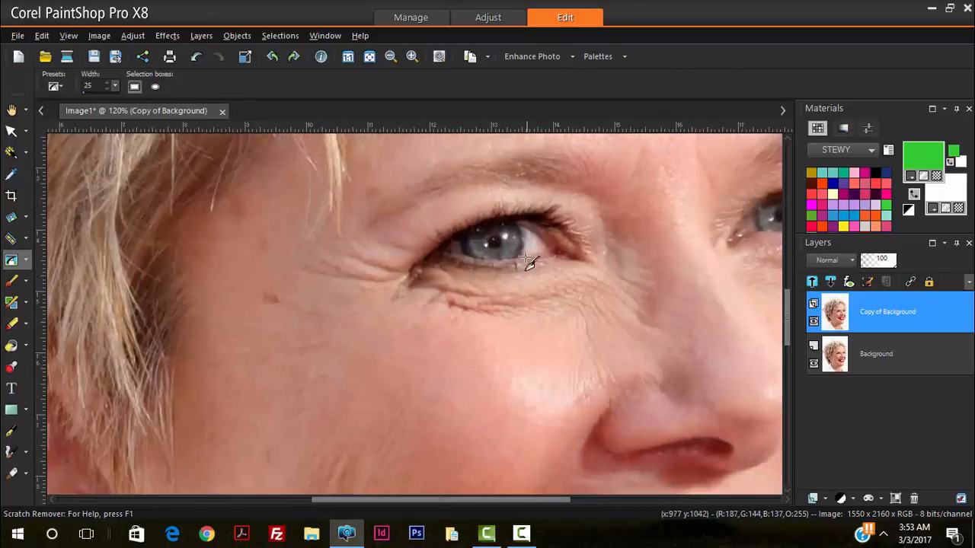
pyautogui.moveTo(442, 251)
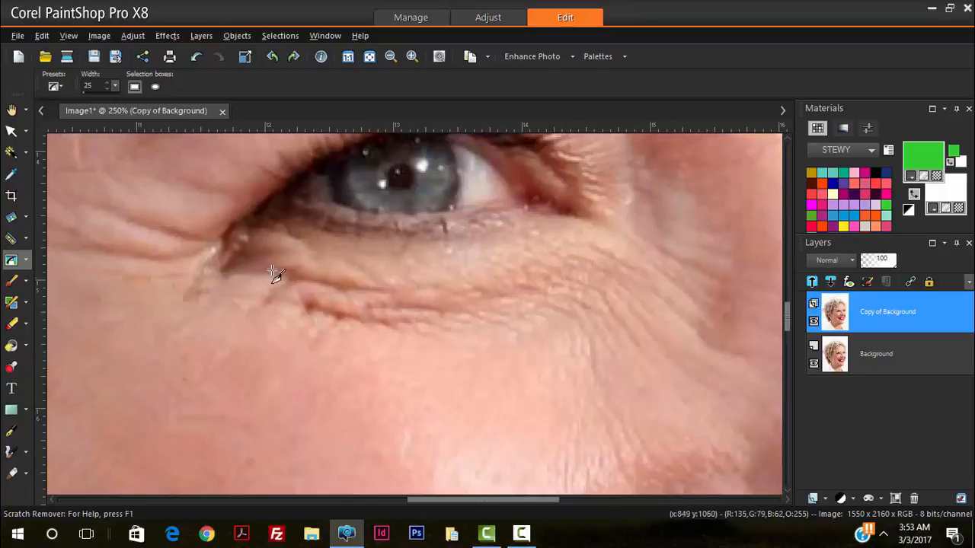
pyautogui.moveTo(597, 299)
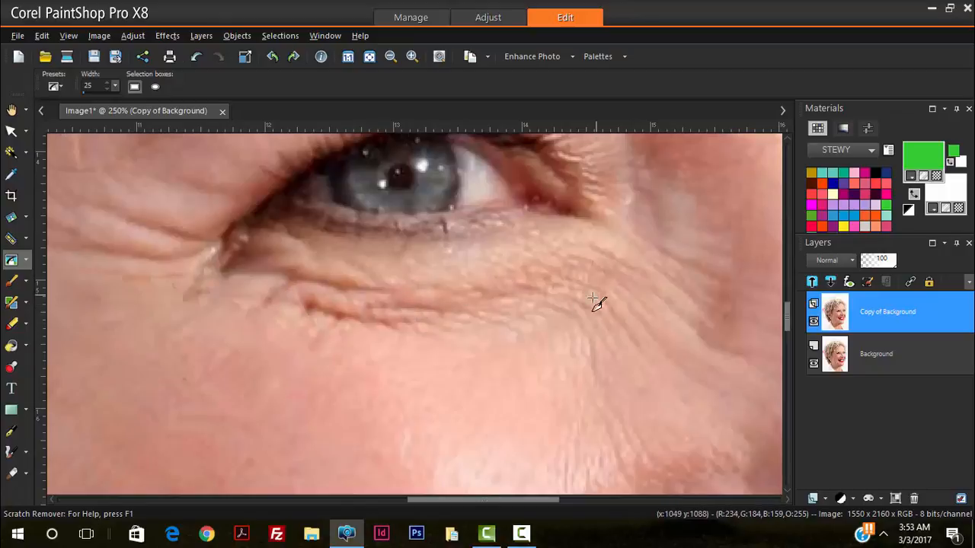
pyautogui.moveTo(344, 320)
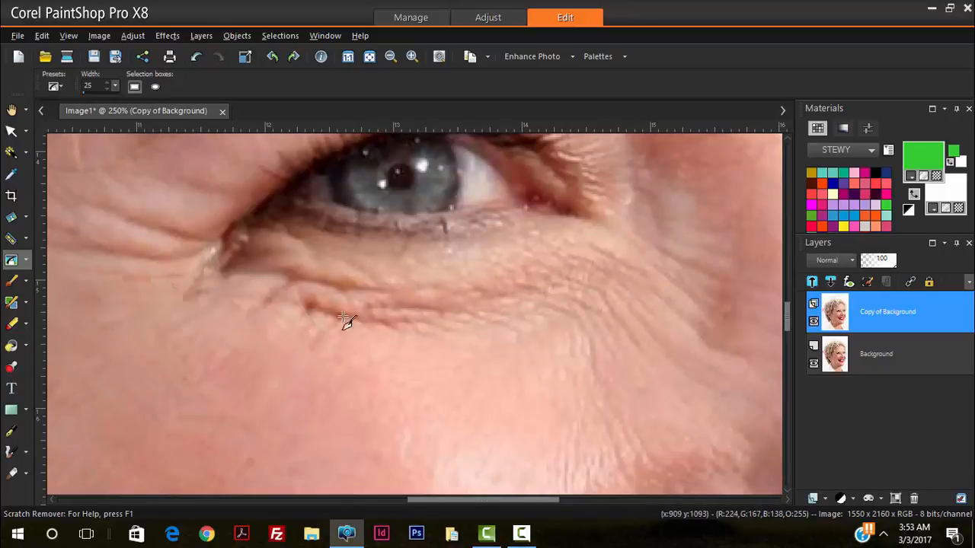
pyautogui.moveTo(510, 292)
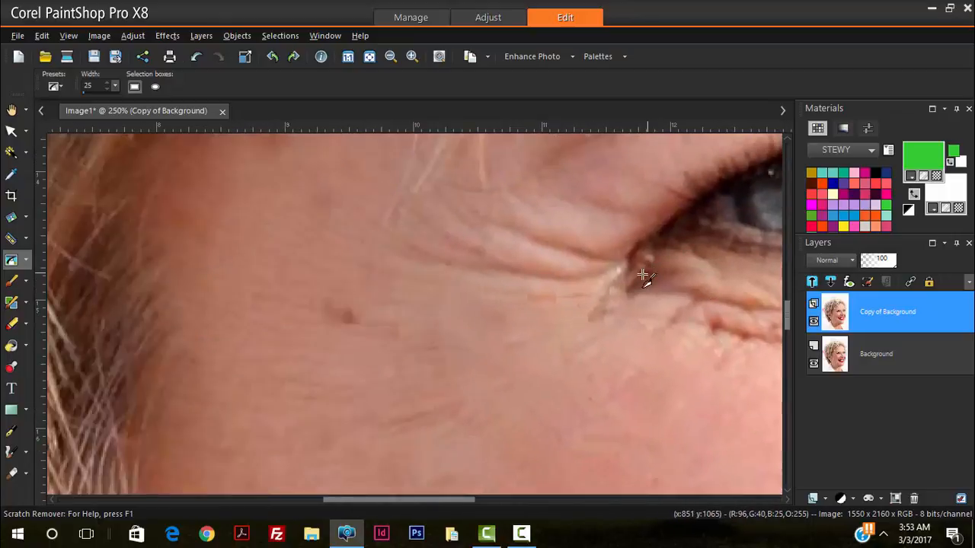
pyautogui.moveTo(582, 282)
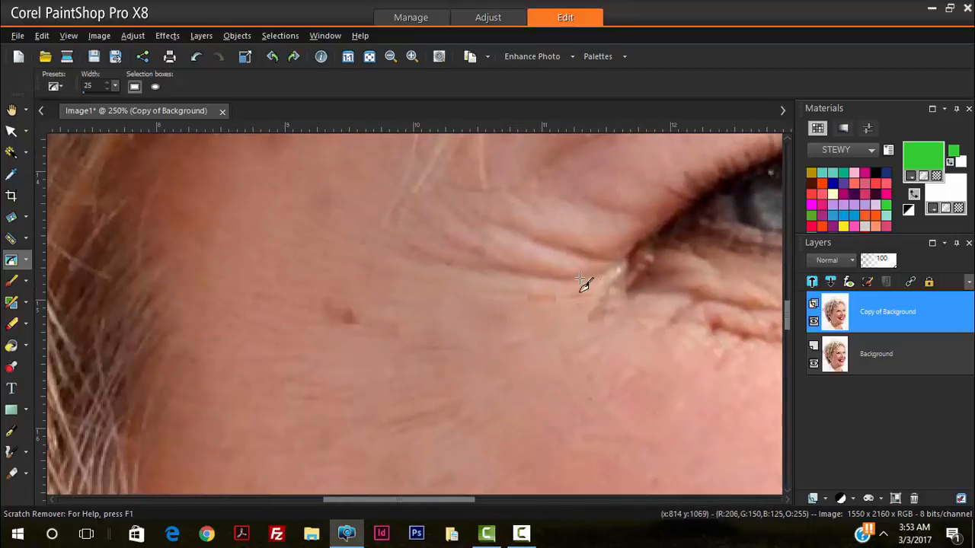
pyautogui.moveTo(536, 320)
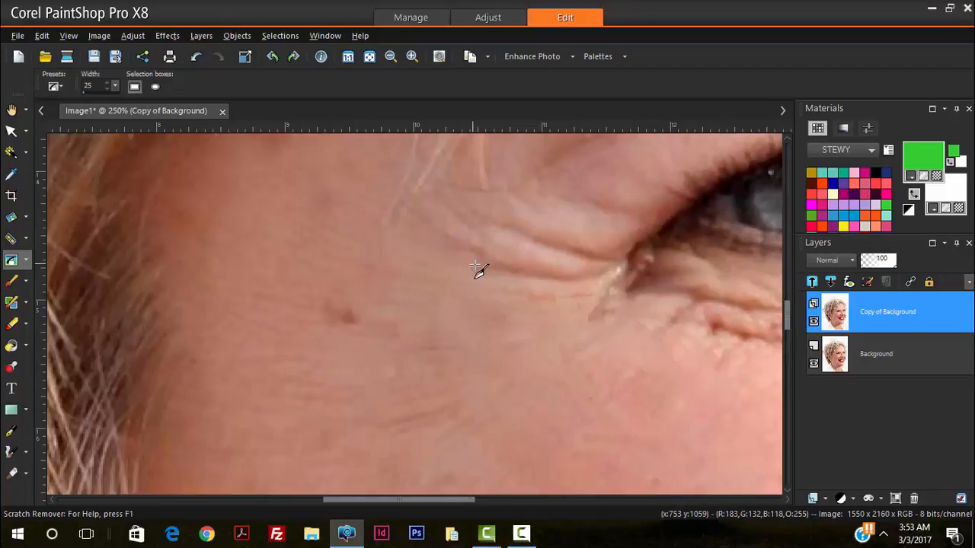
pyautogui.moveTo(472, 266); pyautogui.dragTo(579, 277)
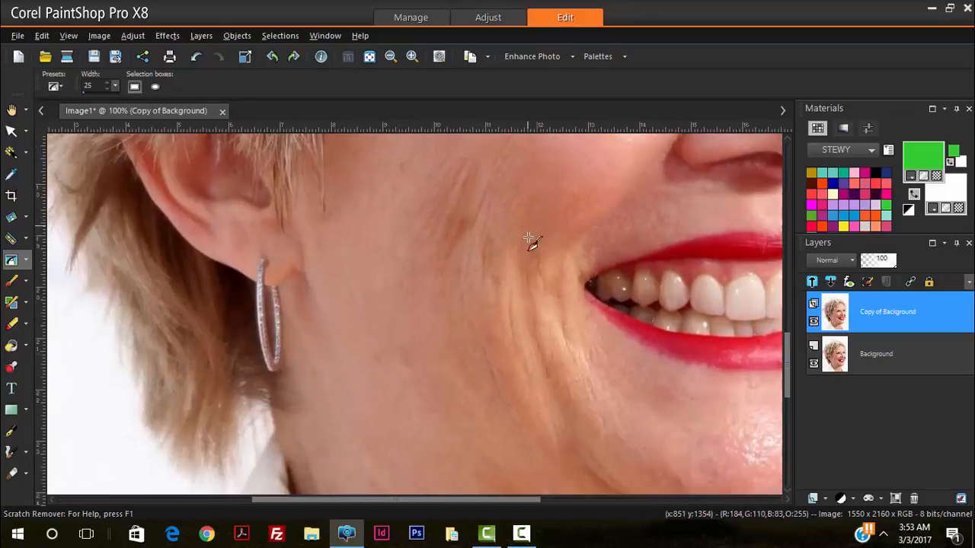
pyautogui.moveTo(561, 272)
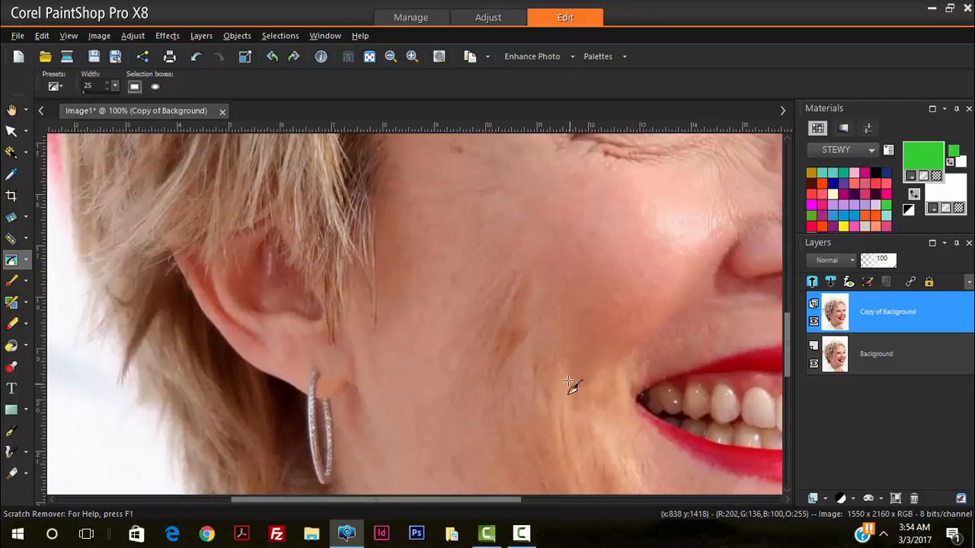
pyautogui.click(411, 54)
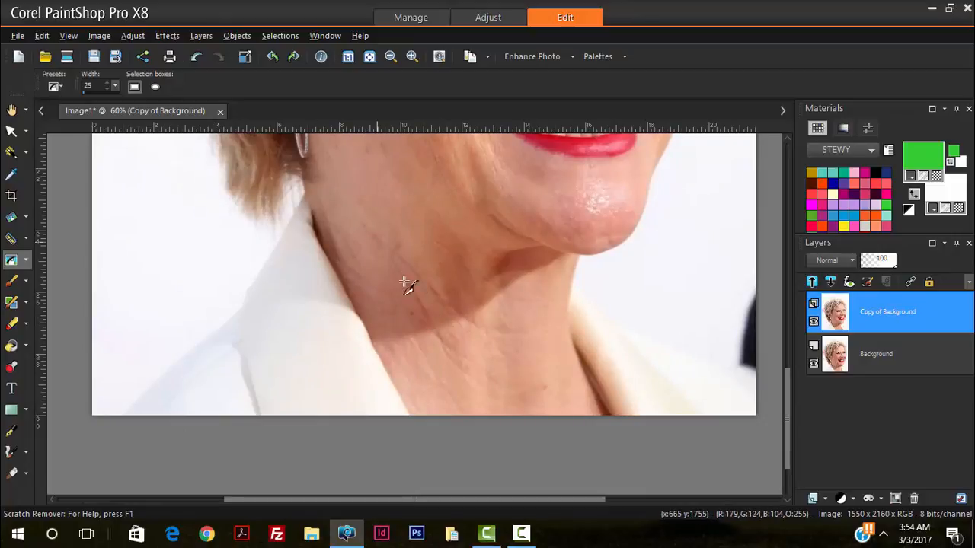
# - Smooth a wrinkle line on the neck below the chin with the Scratch Remover
pyautogui.click(390, 56)
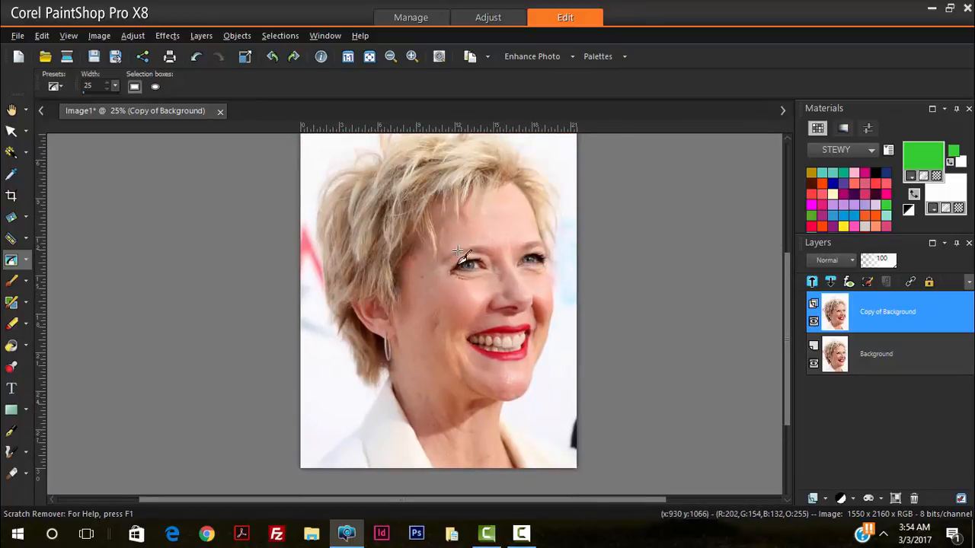
pyautogui.moveTo(475, 472)
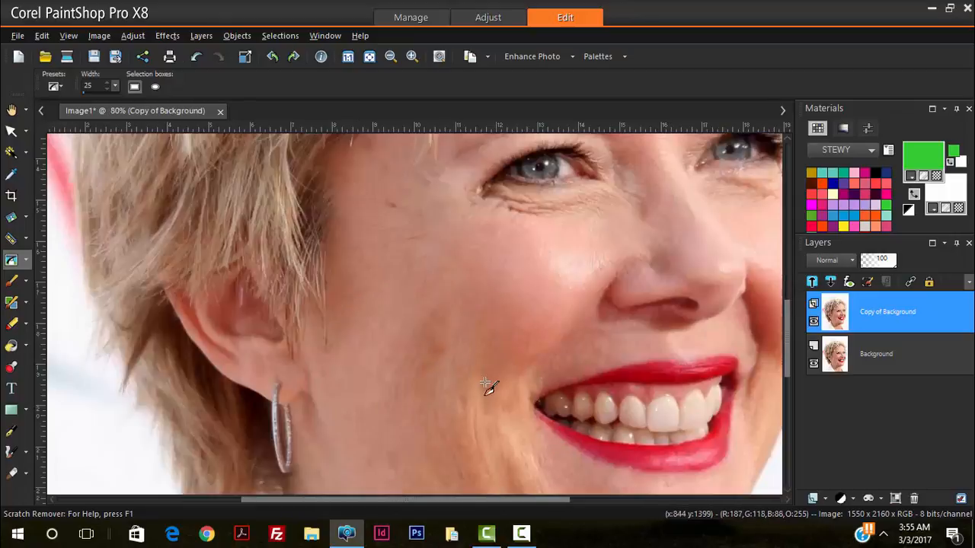
# - Remove a fine forehead line above the brows with the Scratch Remover
pyautogui.click(411, 56)
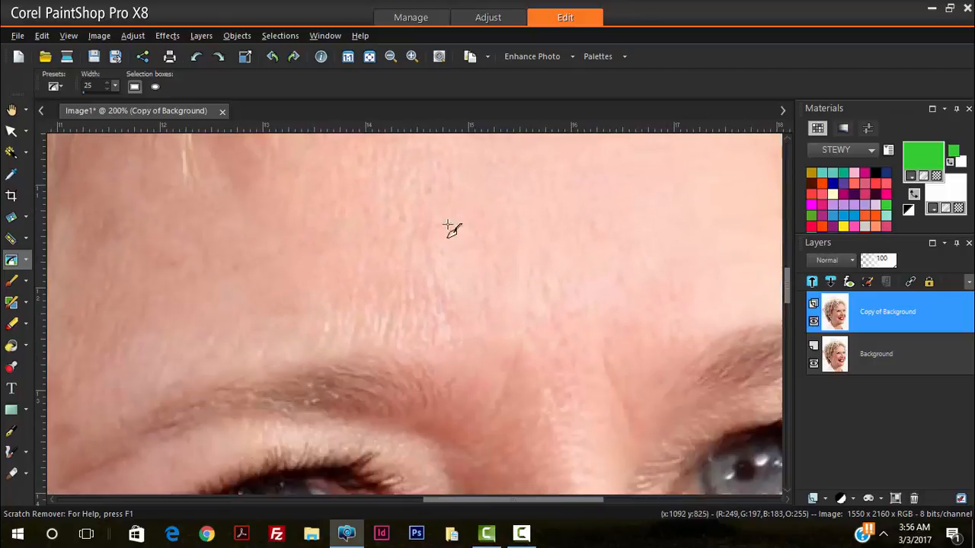
pyautogui.click(390, 56)
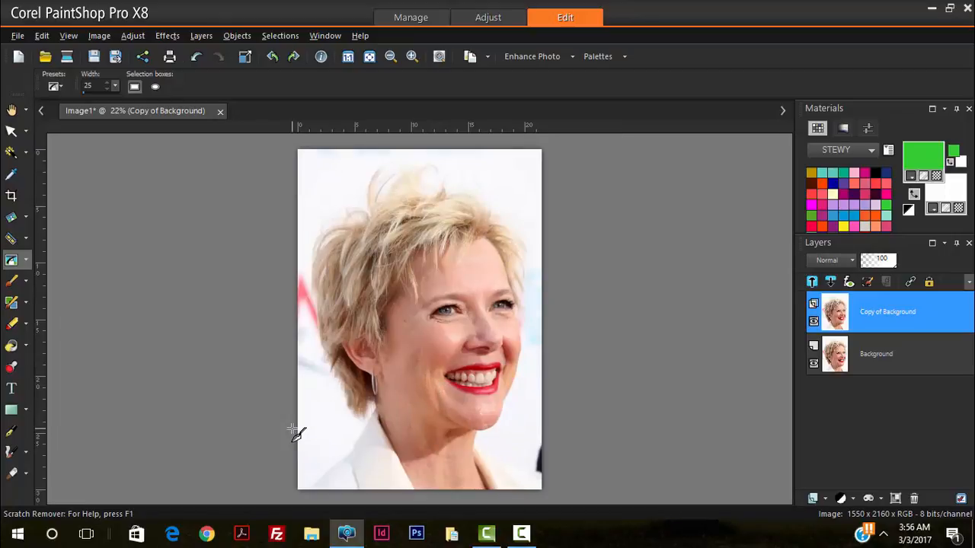
pyautogui.moveTo(813, 320)
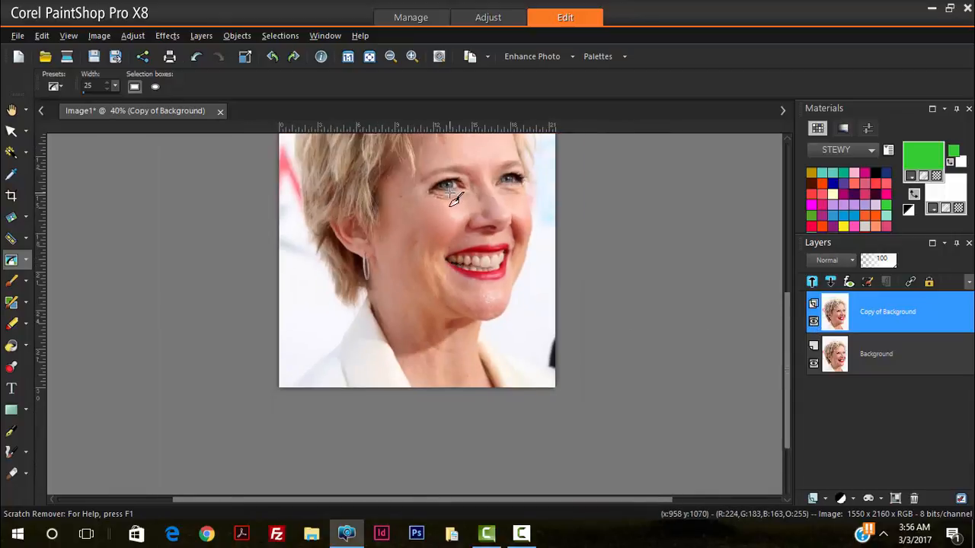
# - Zoom in to 200% on the wrinkles beneath the eye
pyautogui.click(411, 56)
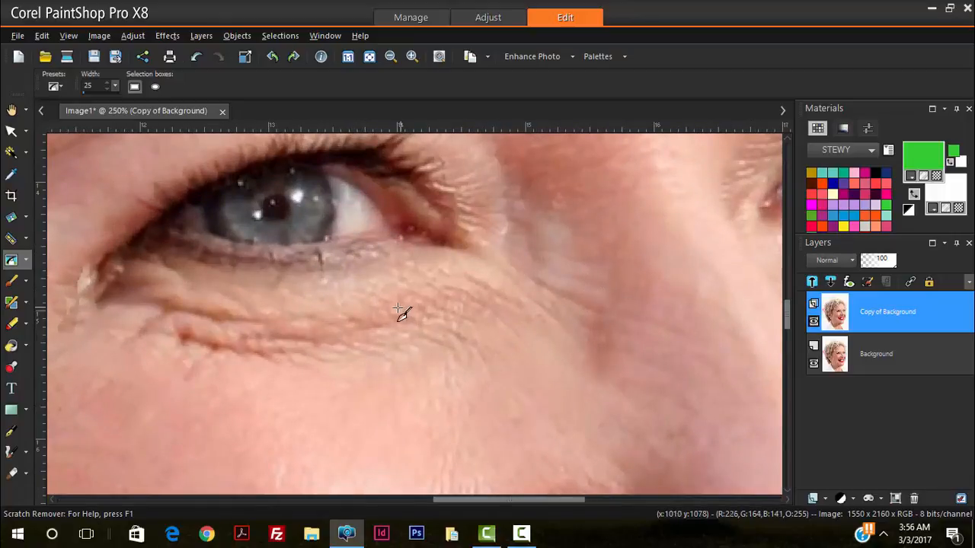
pyautogui.moveTo(546, 276)
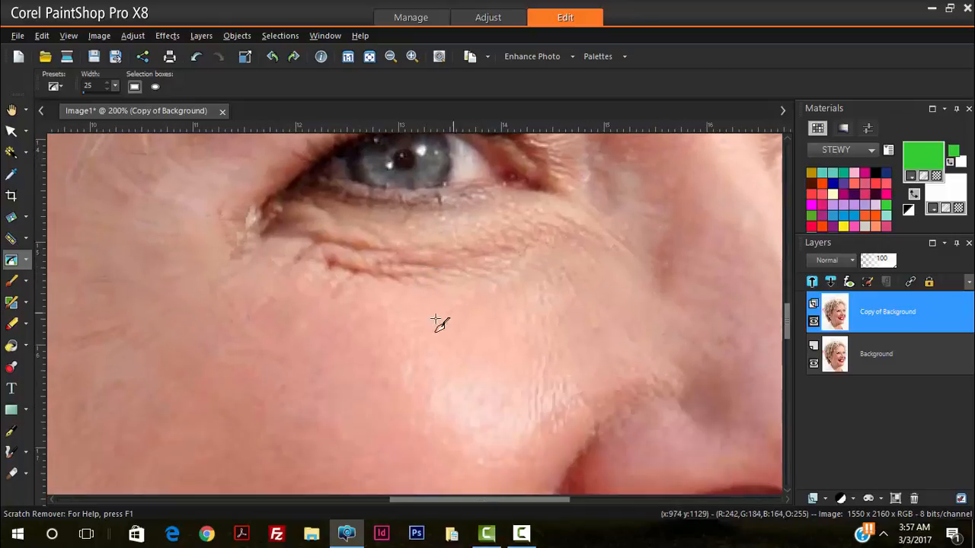
pyautogui.moveTo(508, 259)
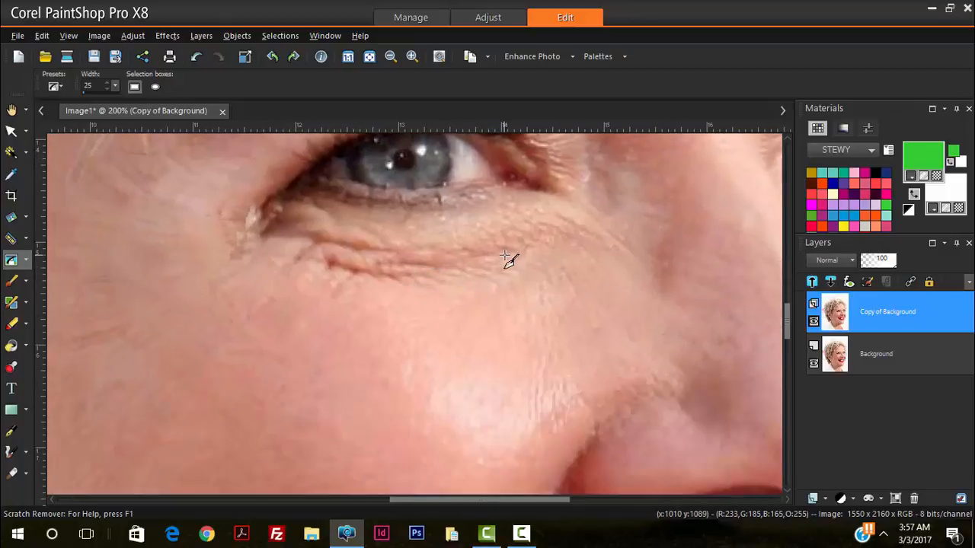
pyautogui.moveTo(13, 259)
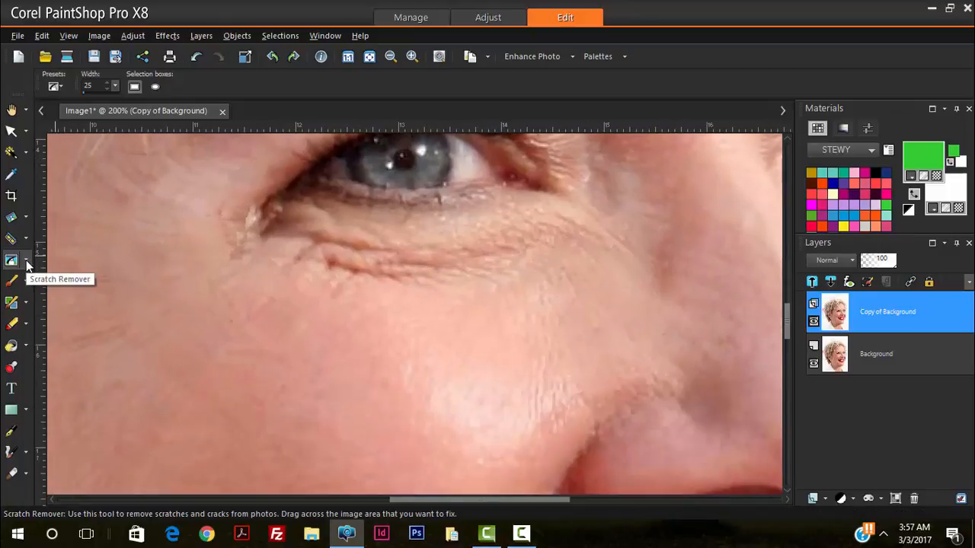
# - Switch from the Scratch Remover to the Clone Brush in the photo repair brush group
pyautogui.click(12, 259)
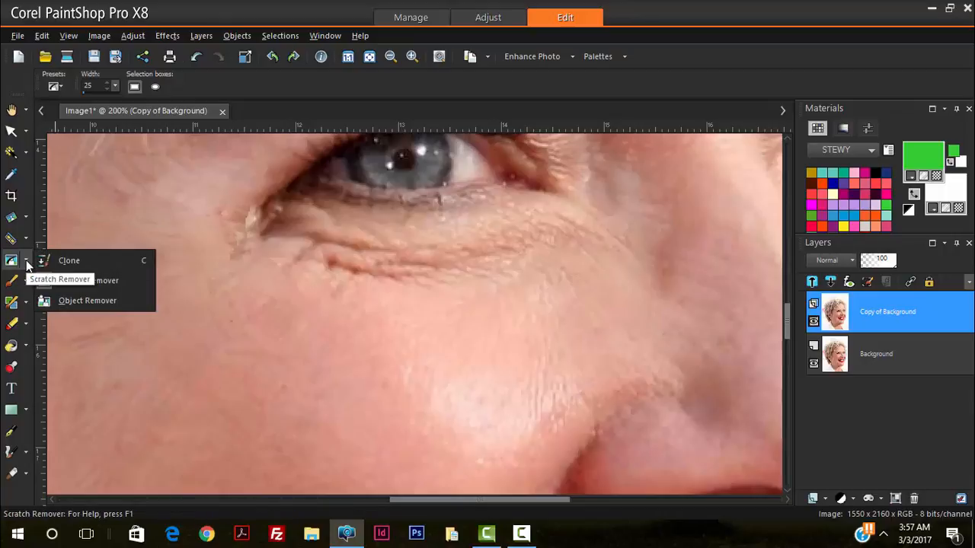
pyautogui.moveTo(68, 261)
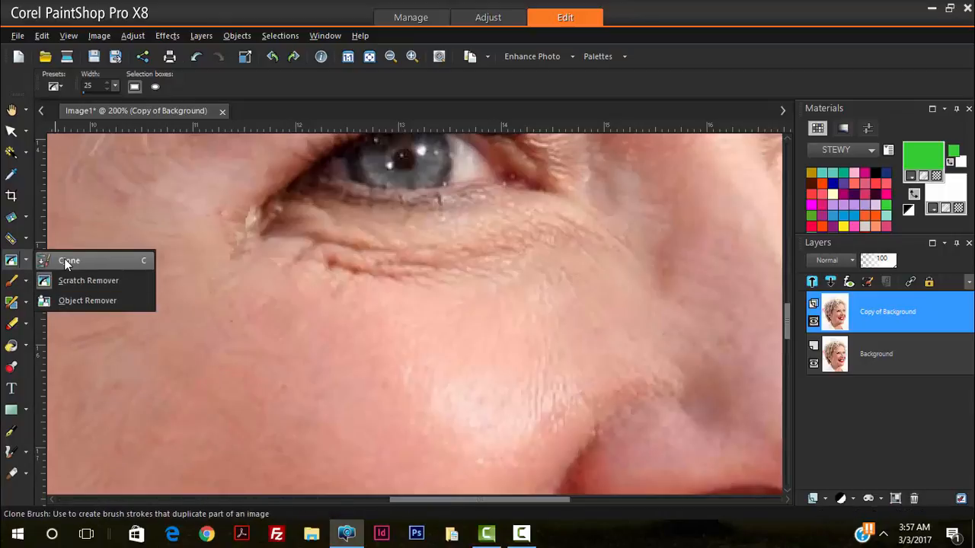
pyautogui.moveTo(82, 268)
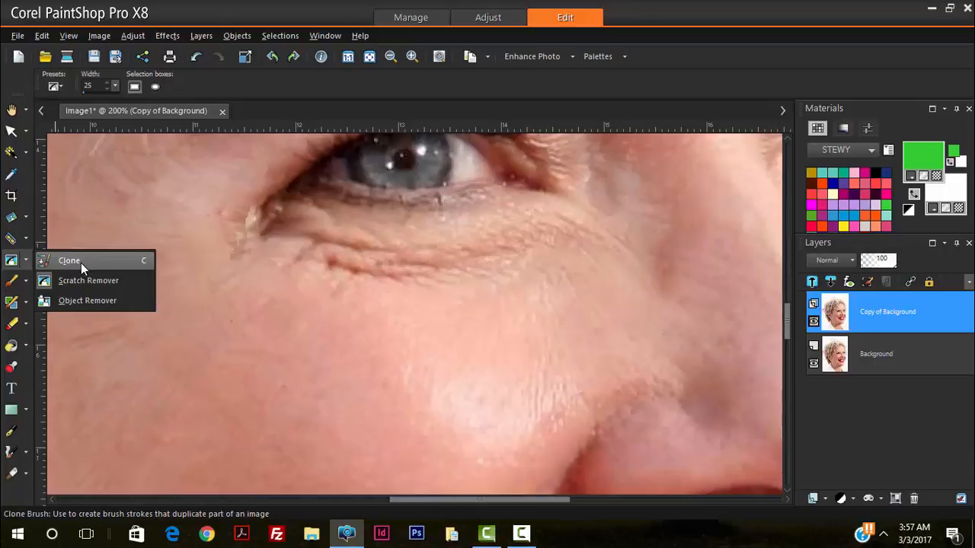
pyautogui.click(68, 260)
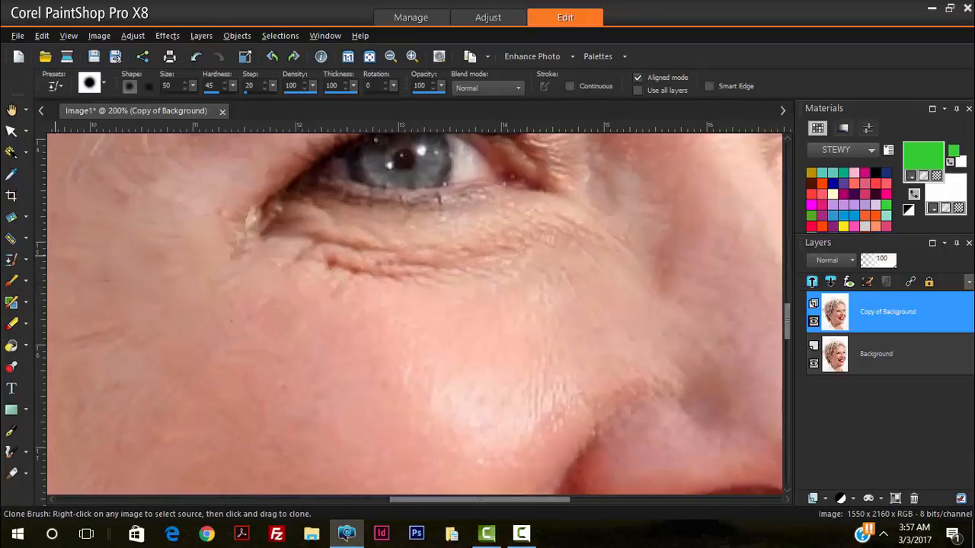
pyautogui.moveTo(441, 347)
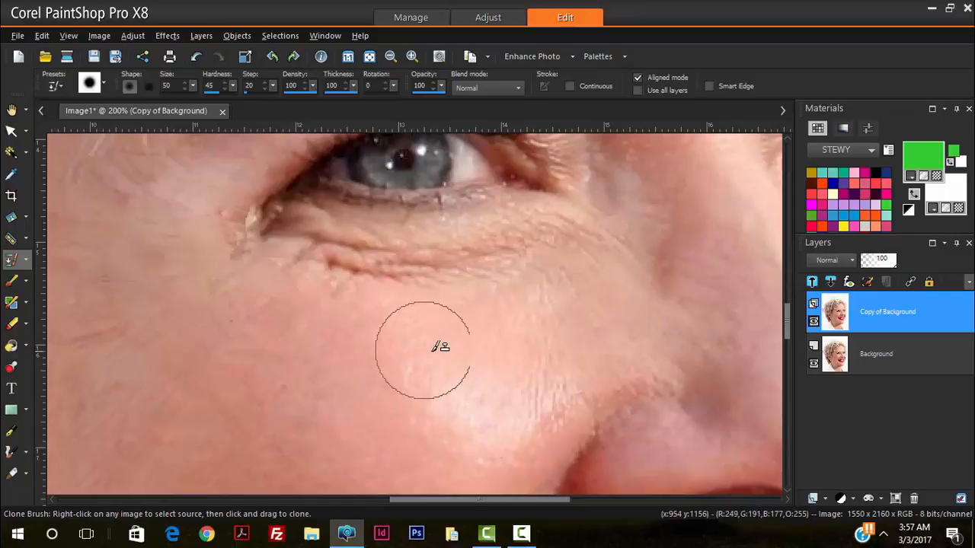
pyautogui.moveTo(514, 343)
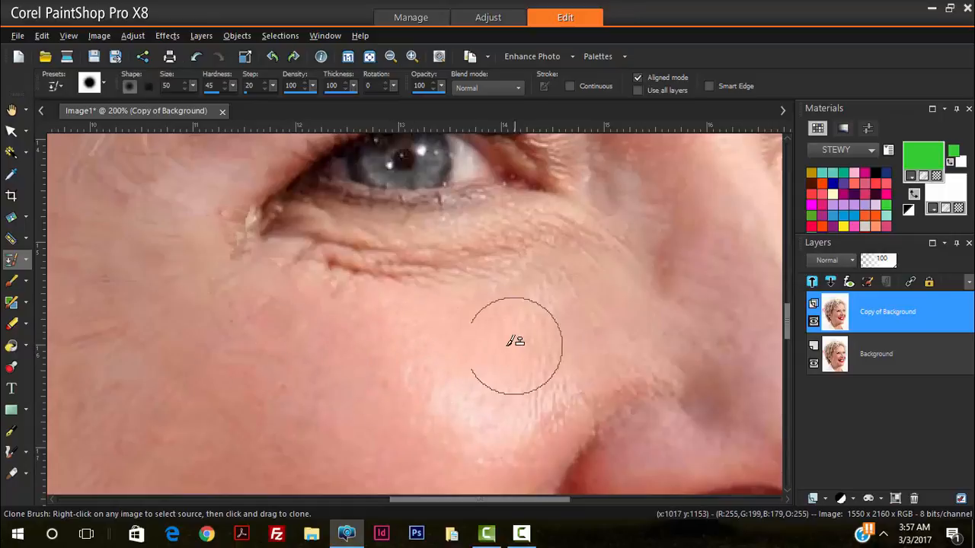
pyautogui.moveTo(473, 356)
pyautogui.write('60')
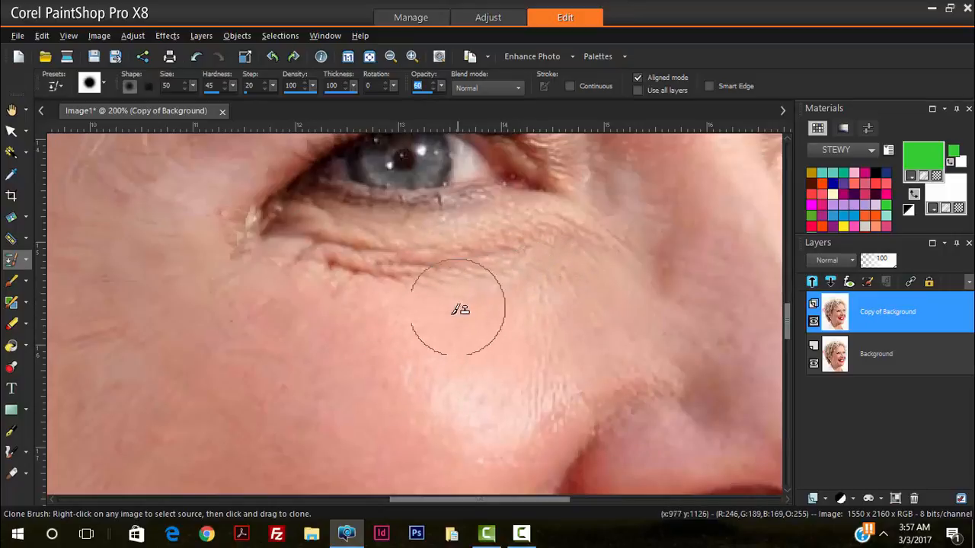
pyautogui.moveTo(510, 297)
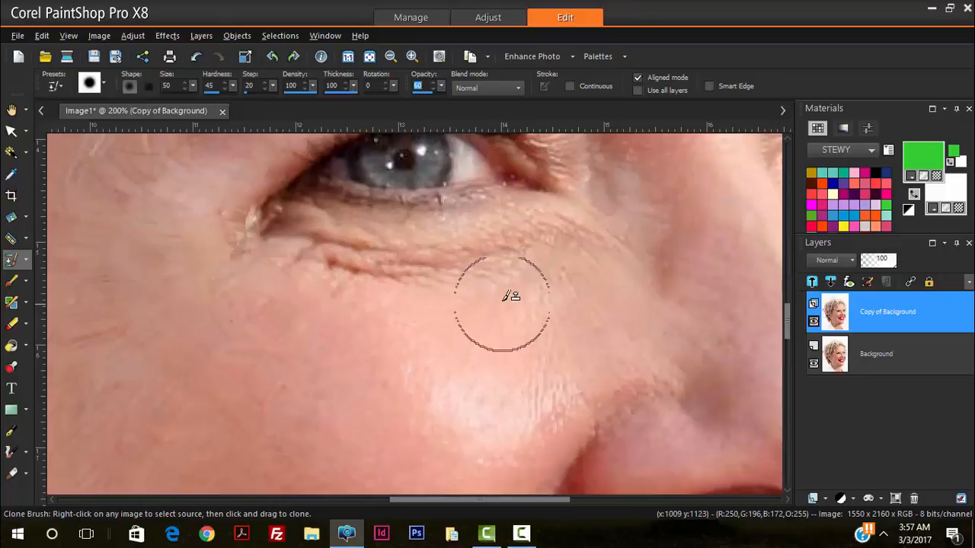
pyautogui.moveTo(472, 359)
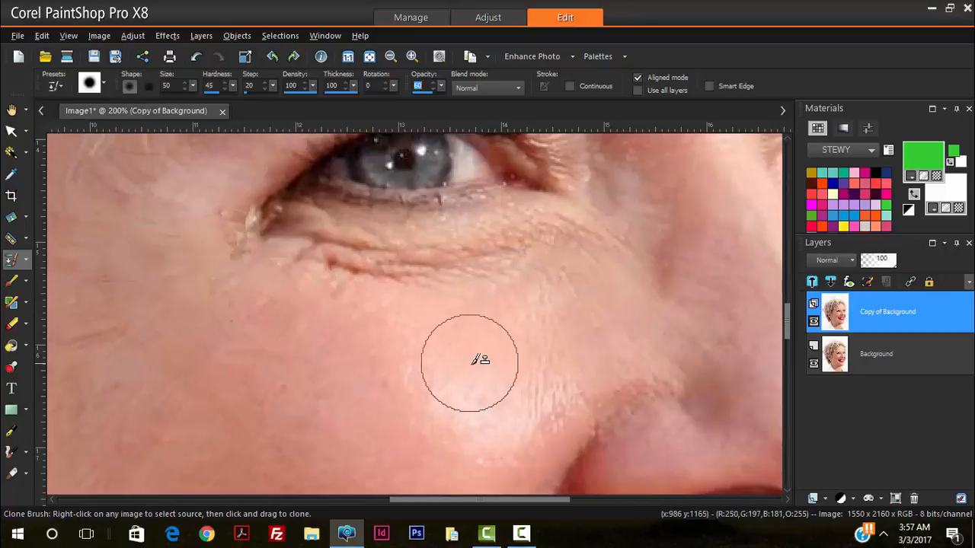
pyautogui.moveTo(490, 375)
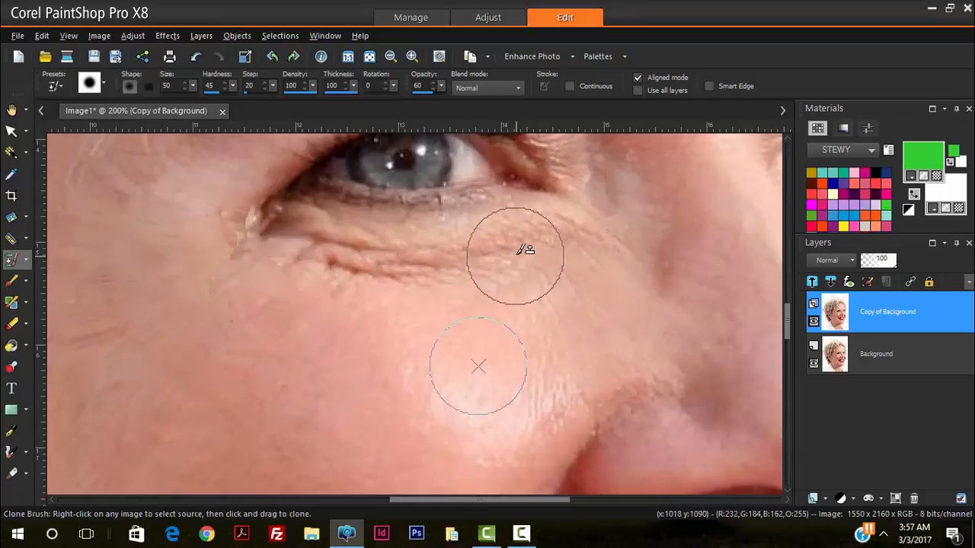
pyautogui.moveTo(525, 235)
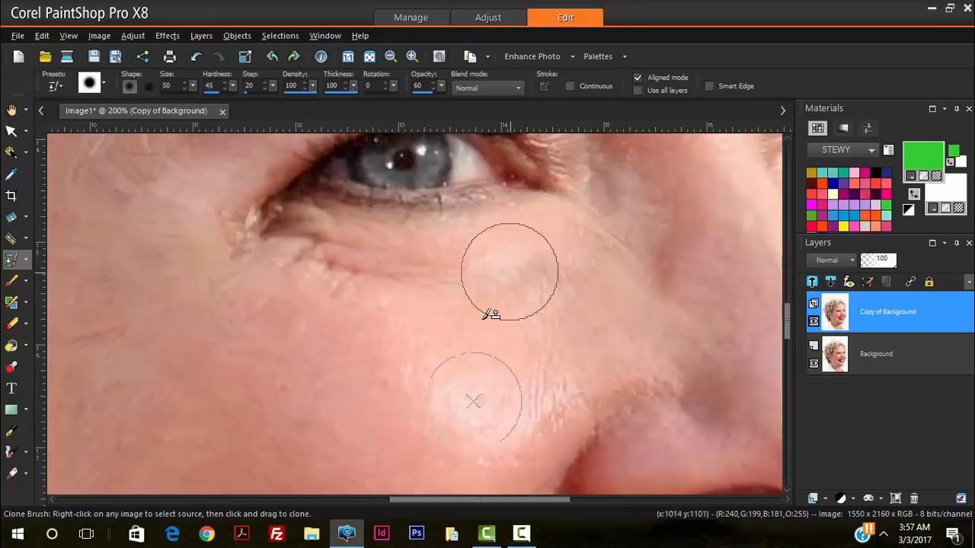
pyautogui.moveTo(408, 268)
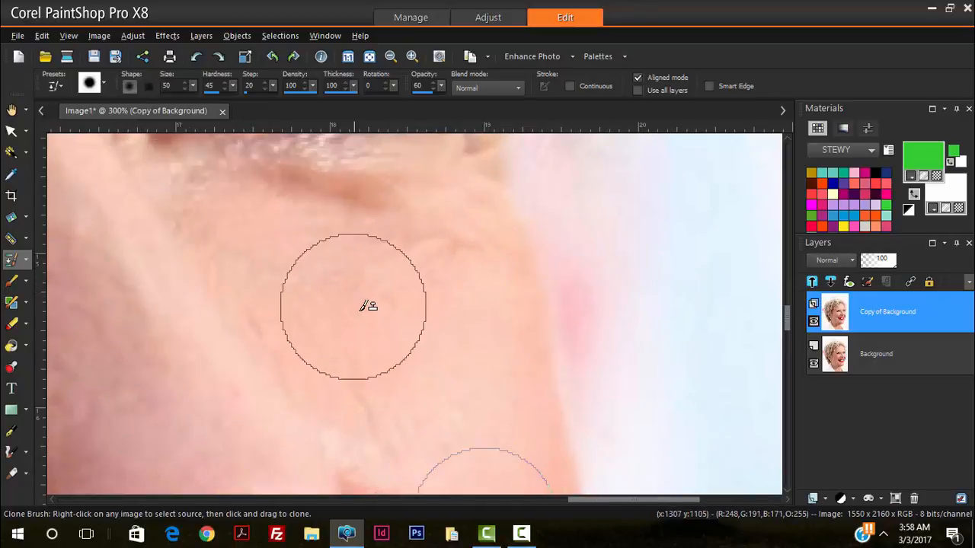
pyautogui.moveTo(399, 271)
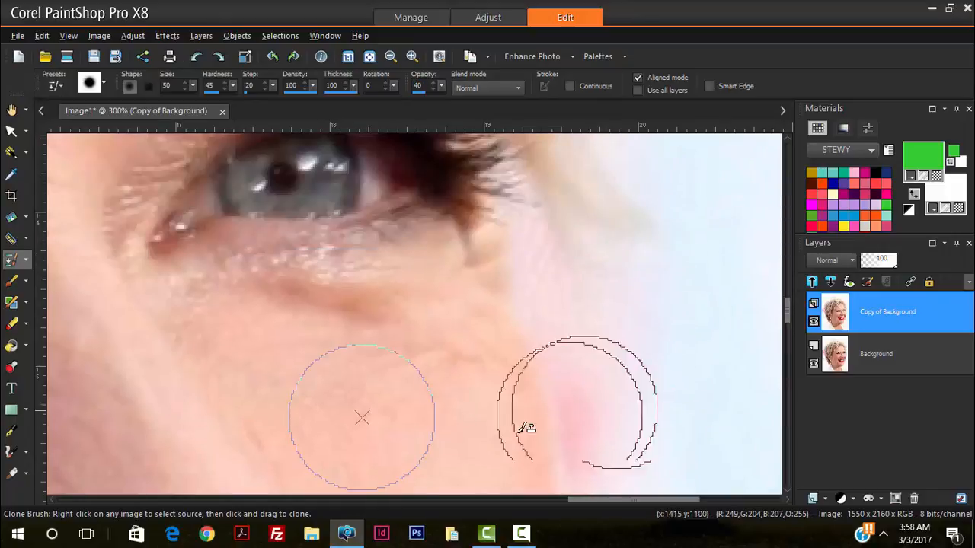
pyautogui.moveTo(358, 259)
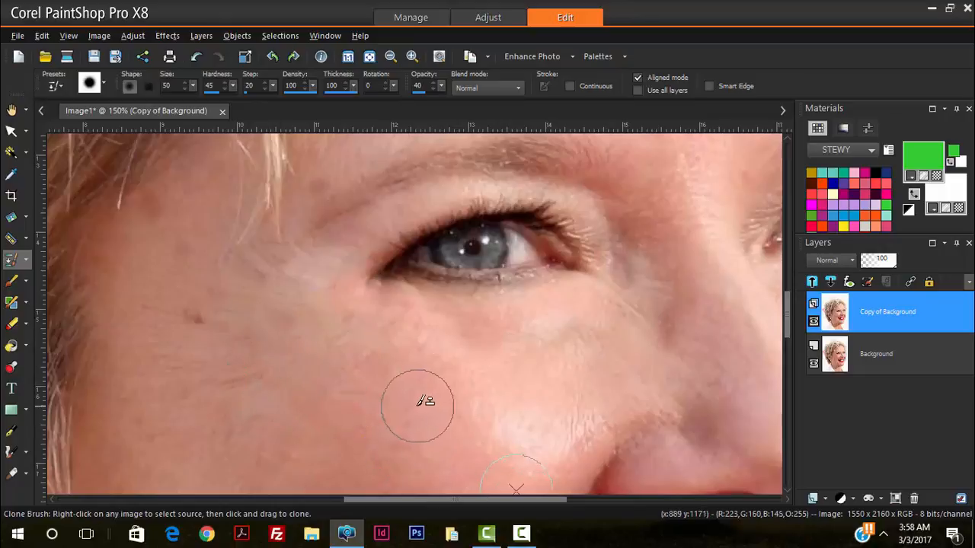
# - Lower the Clone Brush opacity to 13 and set its size to 75
pyautogui.click(438, 85)
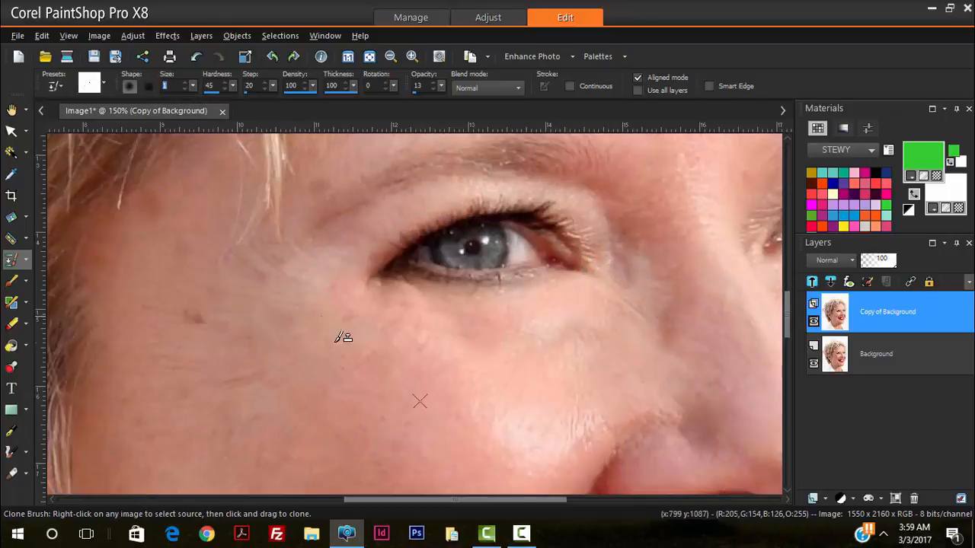
pyautogui.moveTo(227, 124)
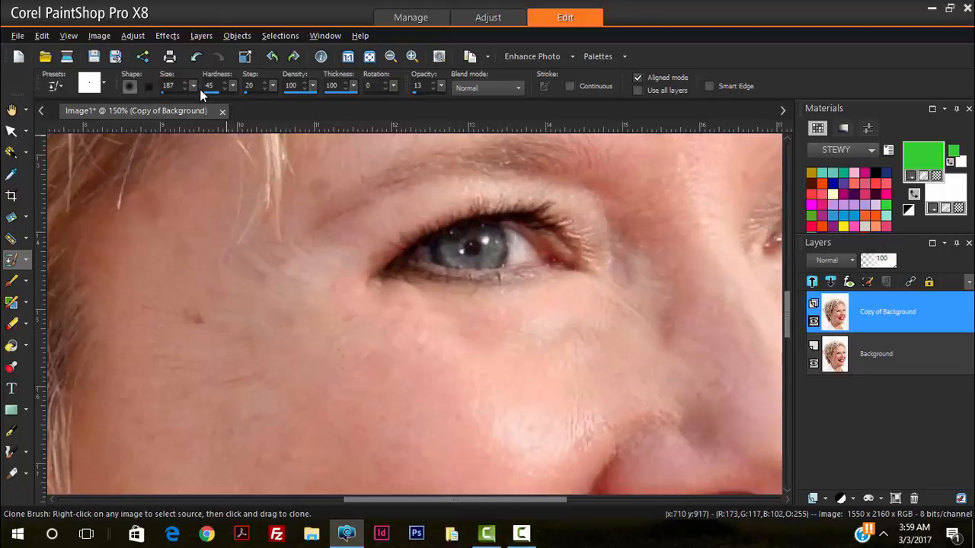
pyautogui.tripleClick(167, 85)
pyautogui.write('75')
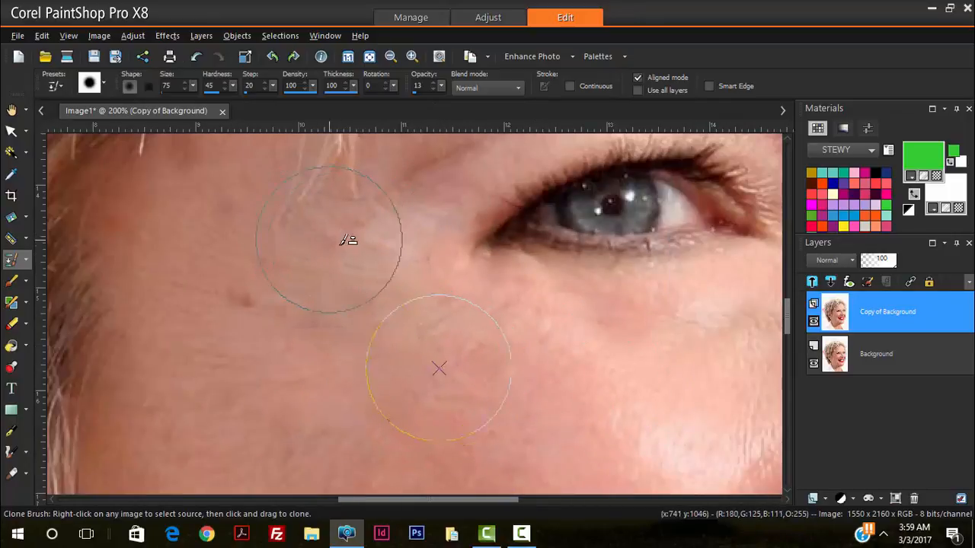
pyautogui.moveTo(262, 288)
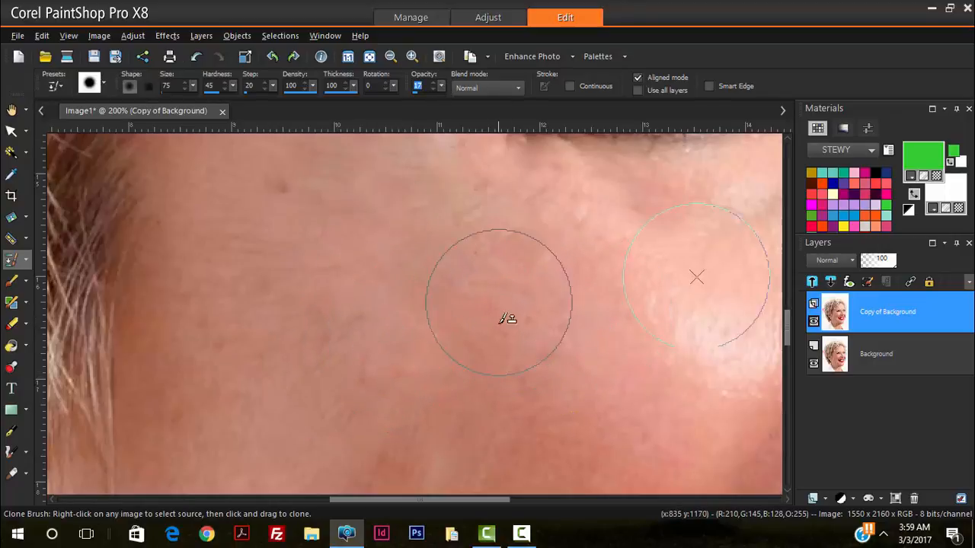
pyautogui.moveTo(353, 308)
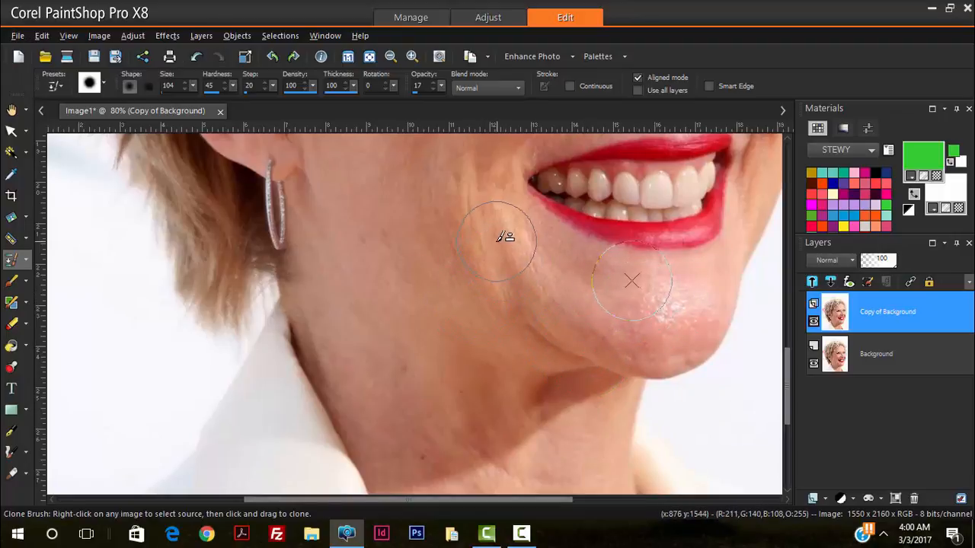
# - Clone smooth skin over the neck creases along the jawline
pyautogui.moveTo(505, 236); pyautogui.dragTo(606, 274)
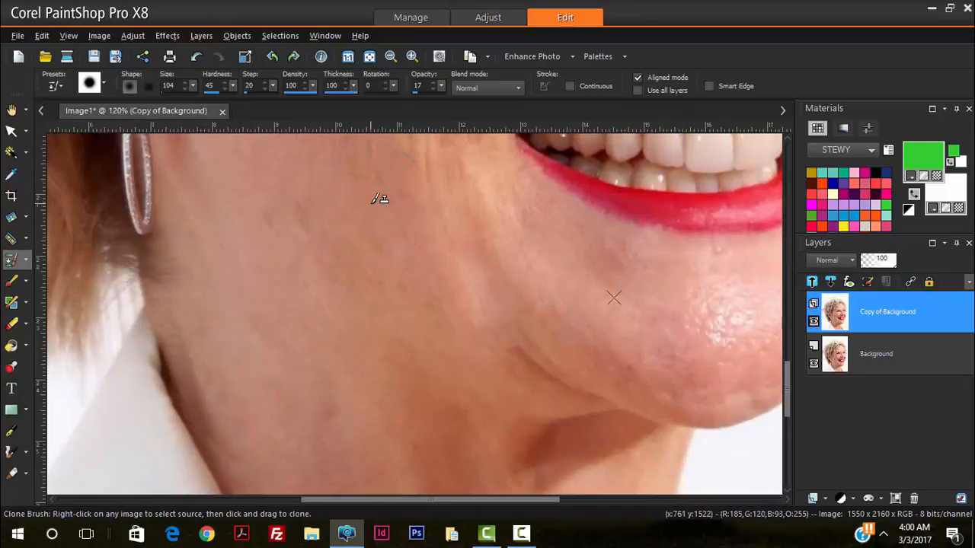
pyautogui.moveTo(439, 281)
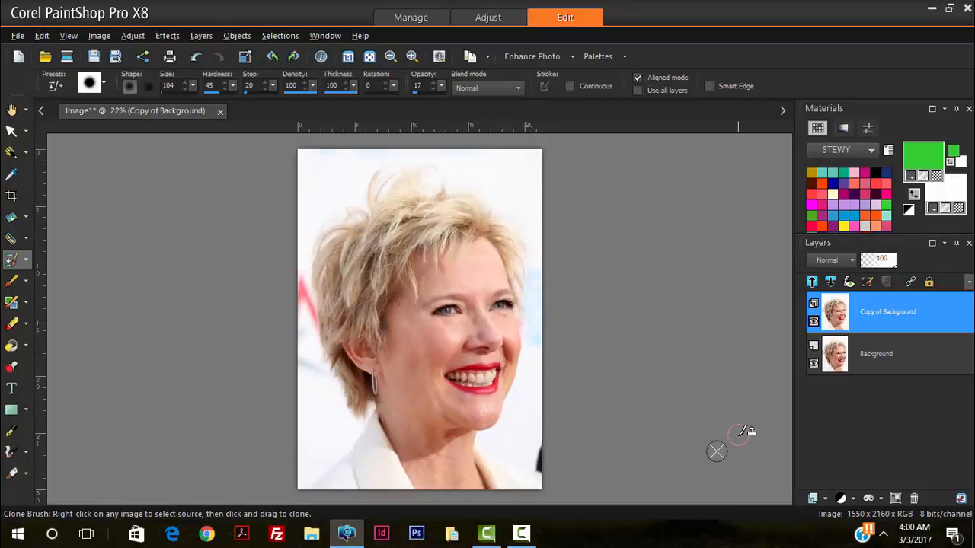
pyautogui.moveTo(639, 449)
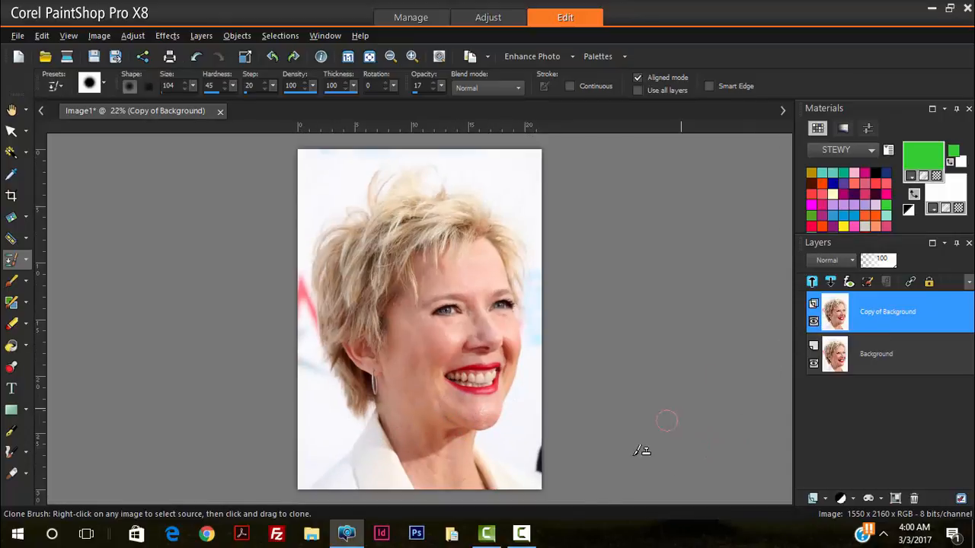
# - Hide the Copy of Background layer to compare the retouch with the original
pyautogui.click(813, 321)
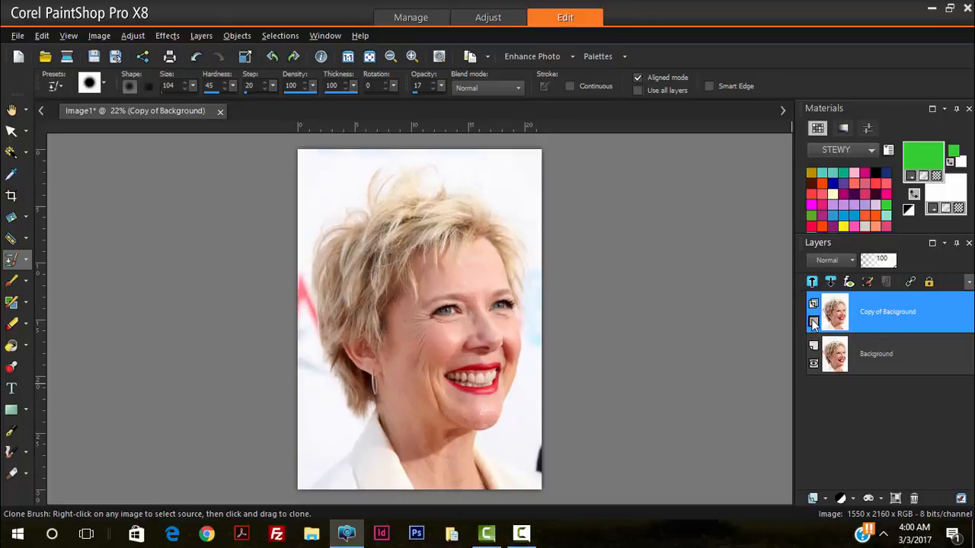
pyautogui.moveTo(813, 323)
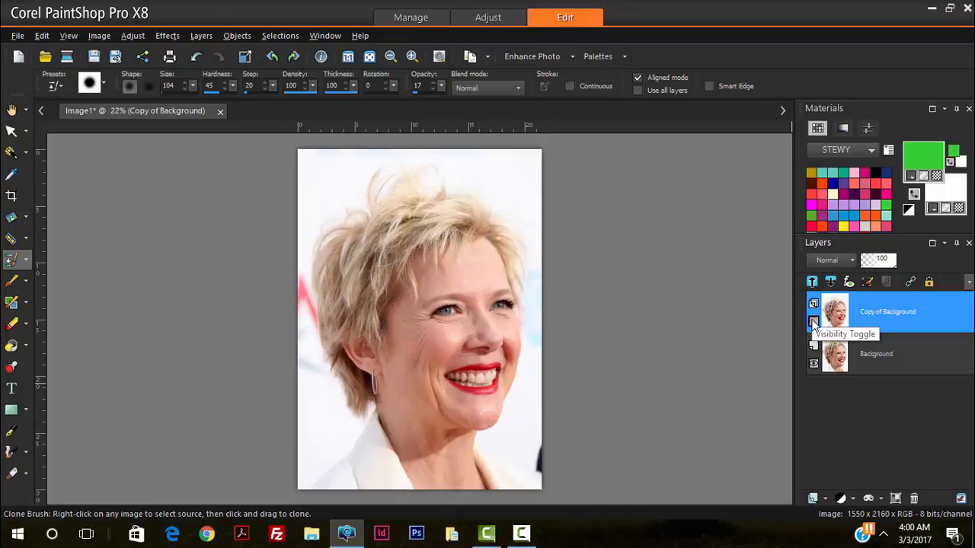